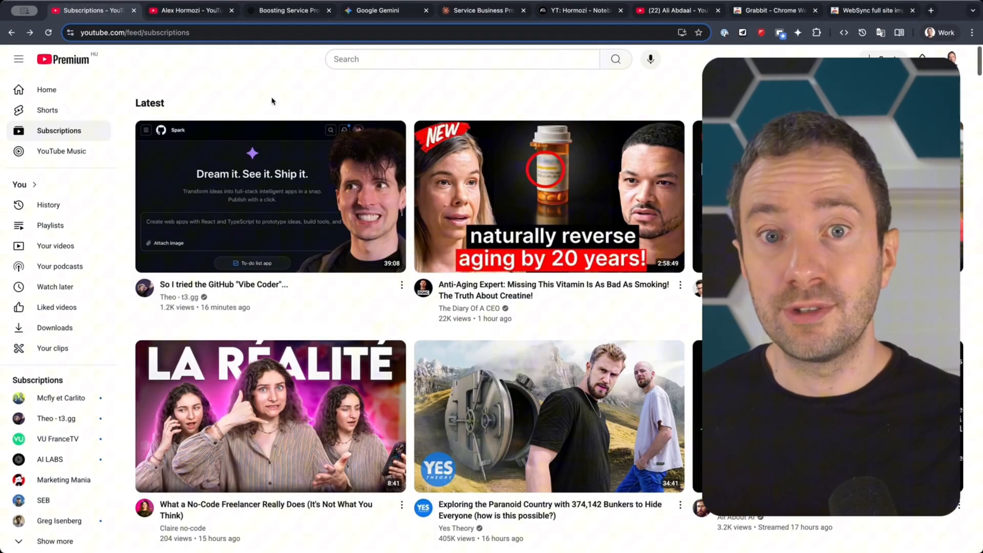
mouse_move(250, 203)
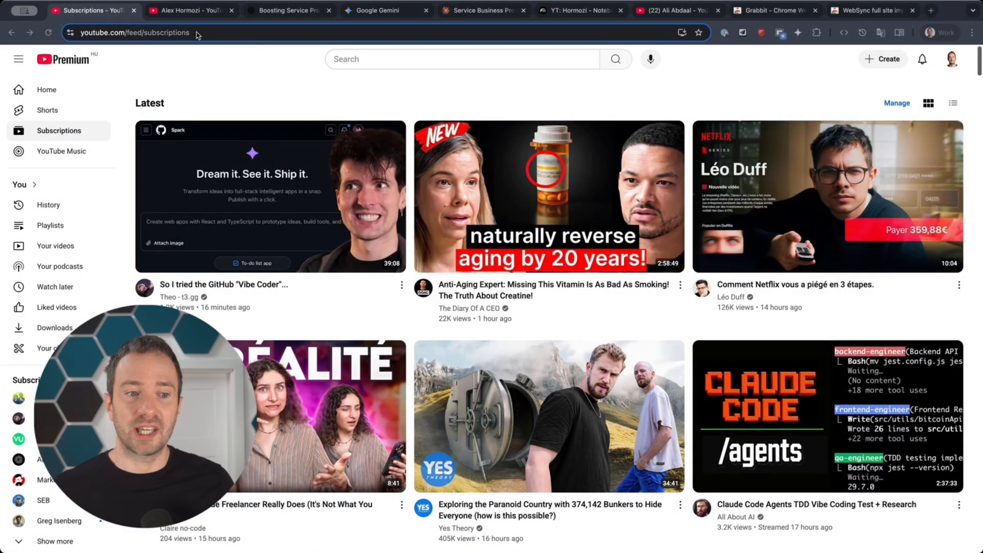
left_click(182, 10)
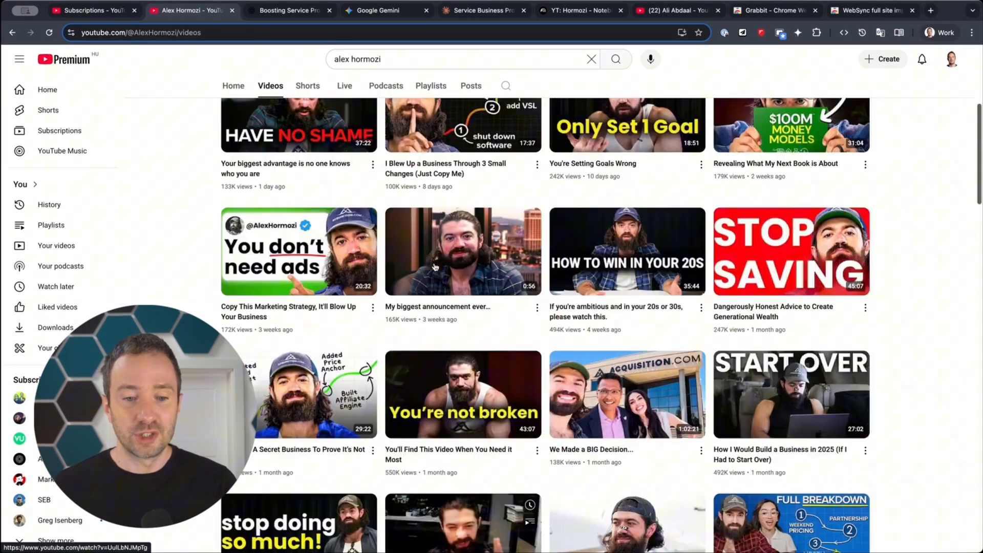
scroll("down", 3)
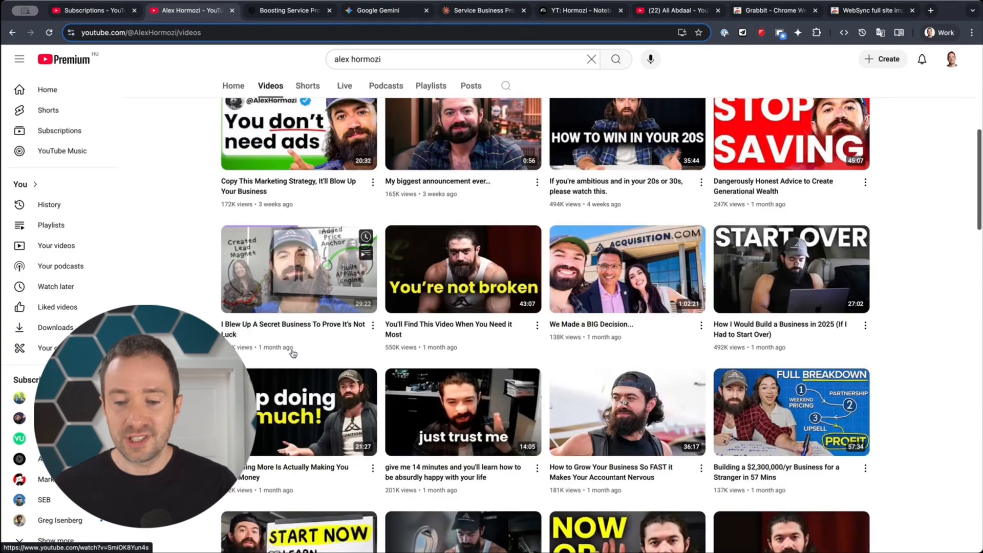
scroll("down", 3)
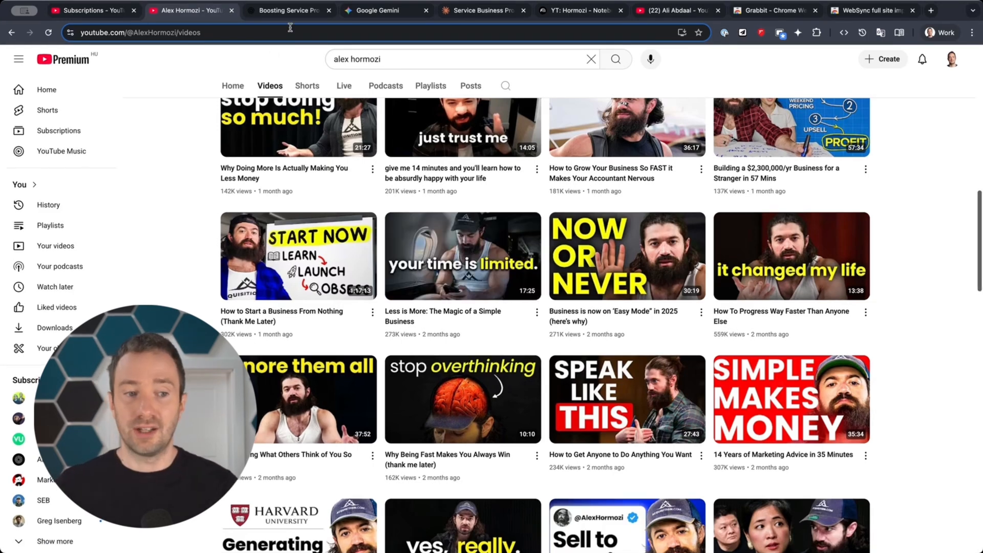
mouse_move(483, 10)
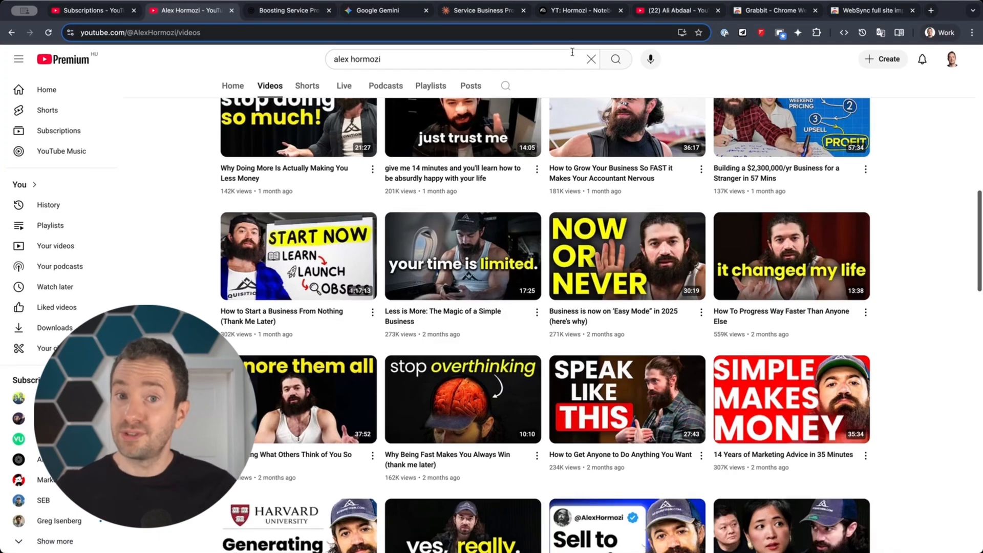
mouse_move(573, 11)
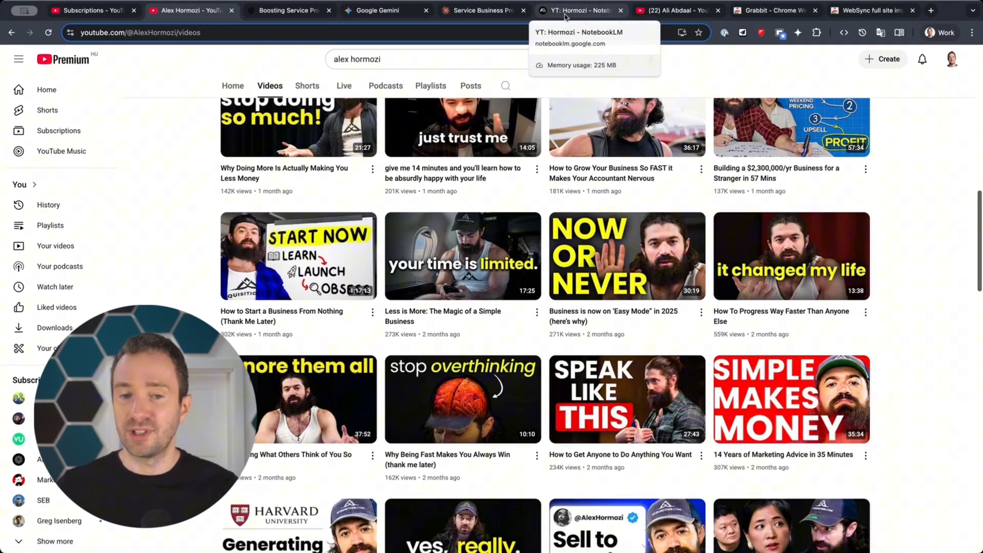
Step: Read ChatGPT's service business margin strategies past sections four and five
left_click(289, 10)
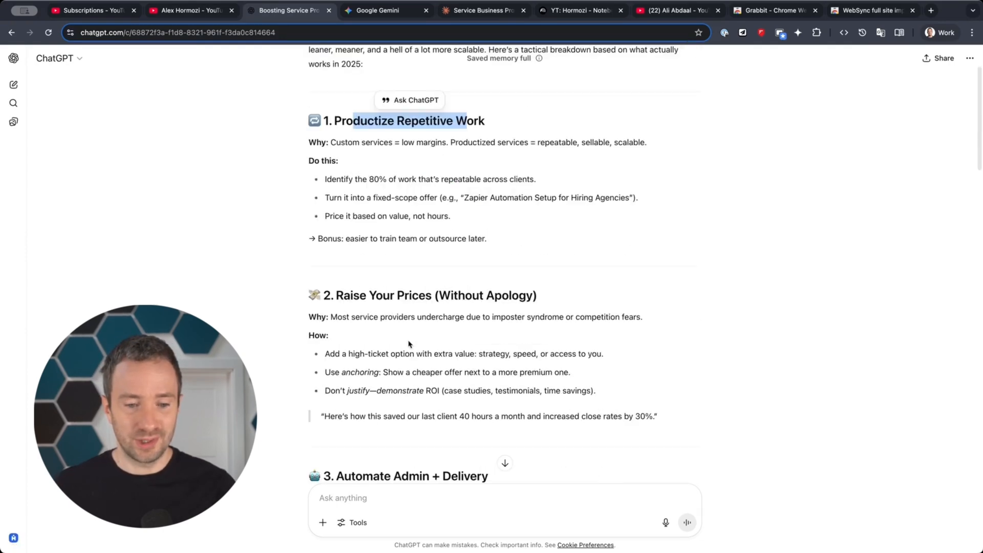
scroll("down", 3)
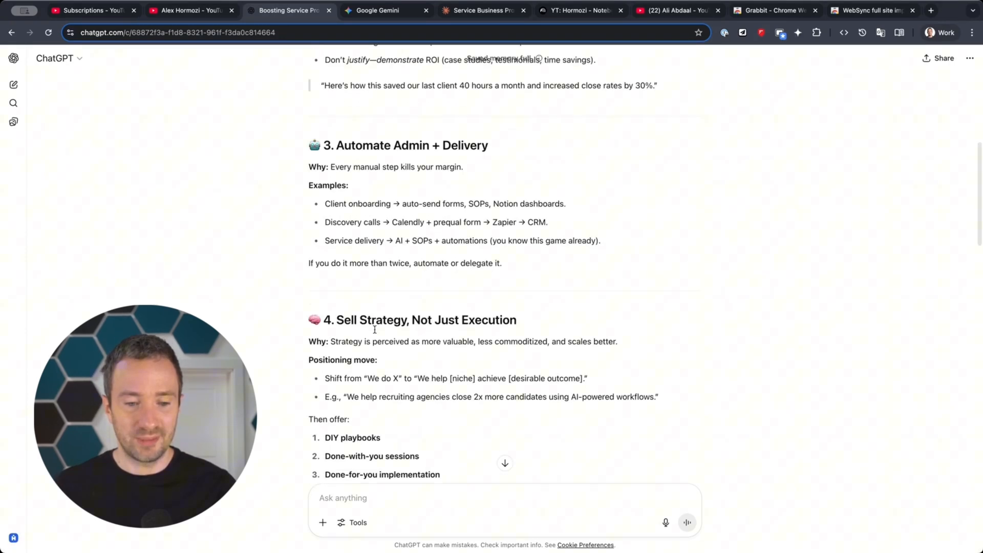
scroll("down", 3)
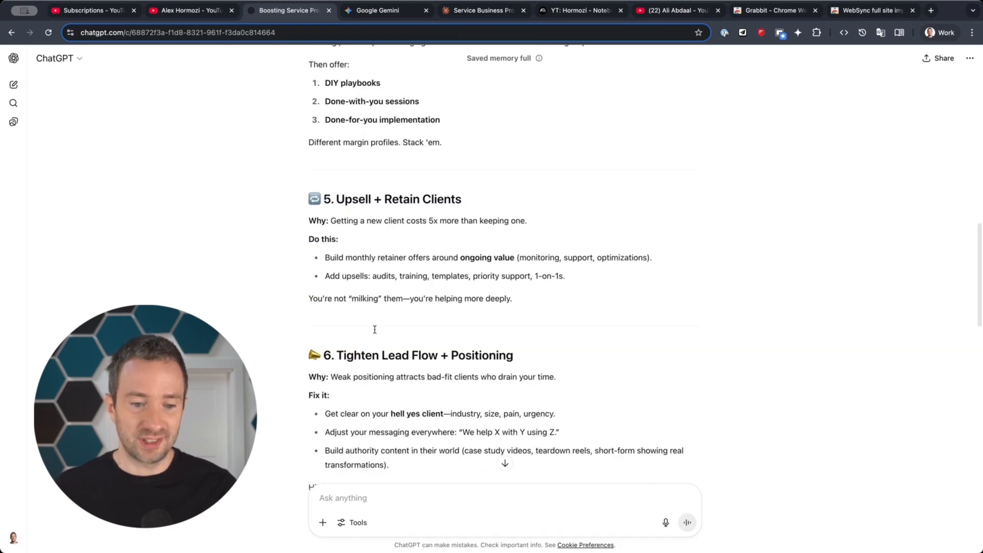
scroll("down", 3)
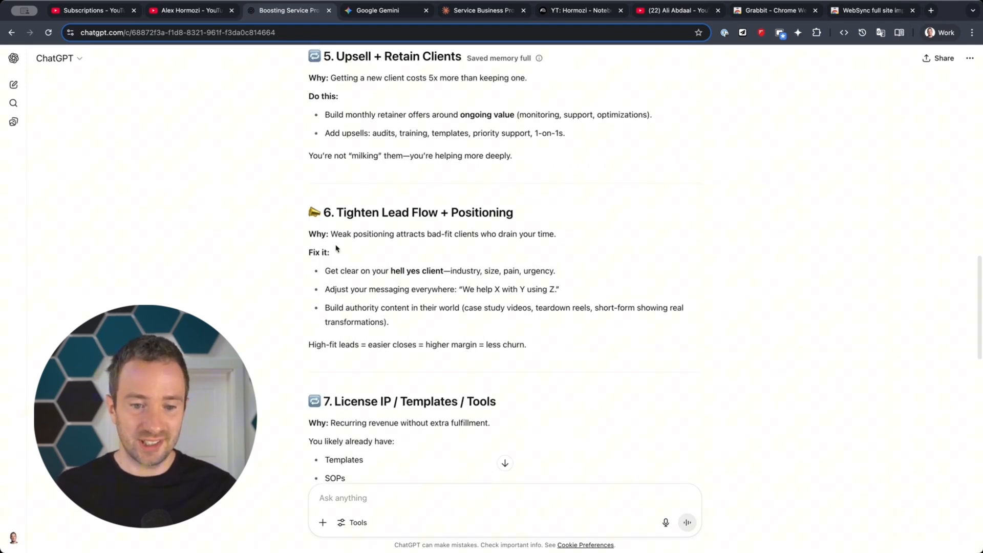
scroll("down", 3)
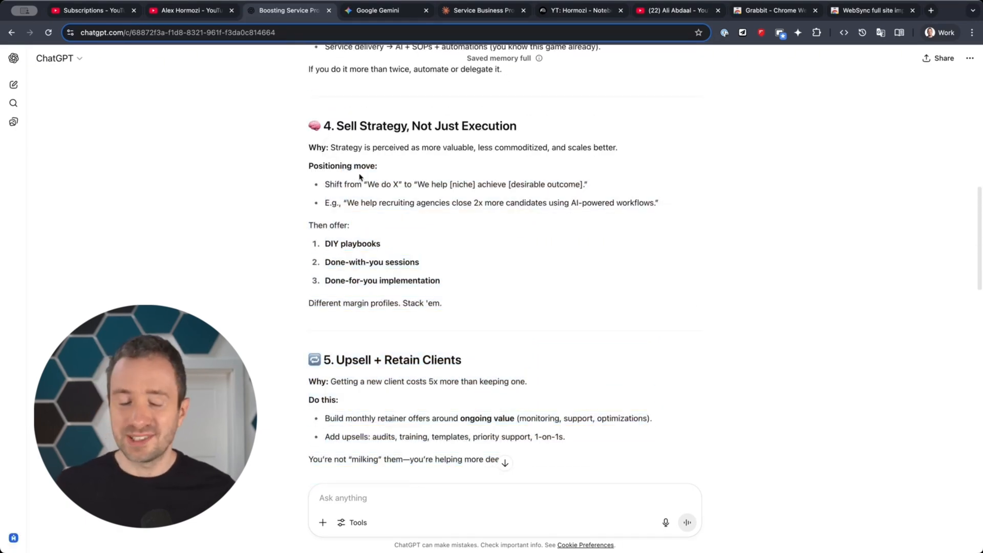
Step: Read Gemini's profitability answer through the pricing, operations and cost-cutting sections
left_click(383, 10)
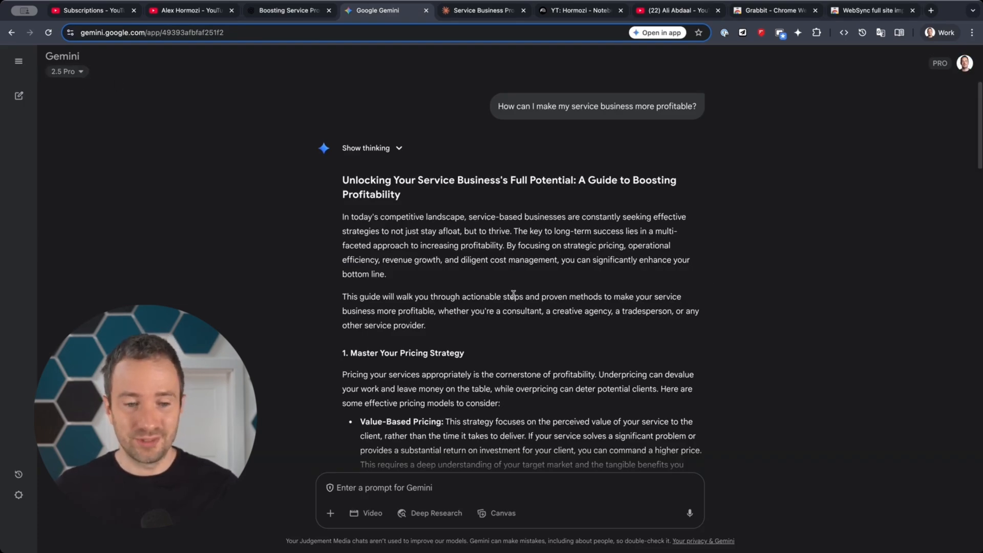
scroll("down", 3)
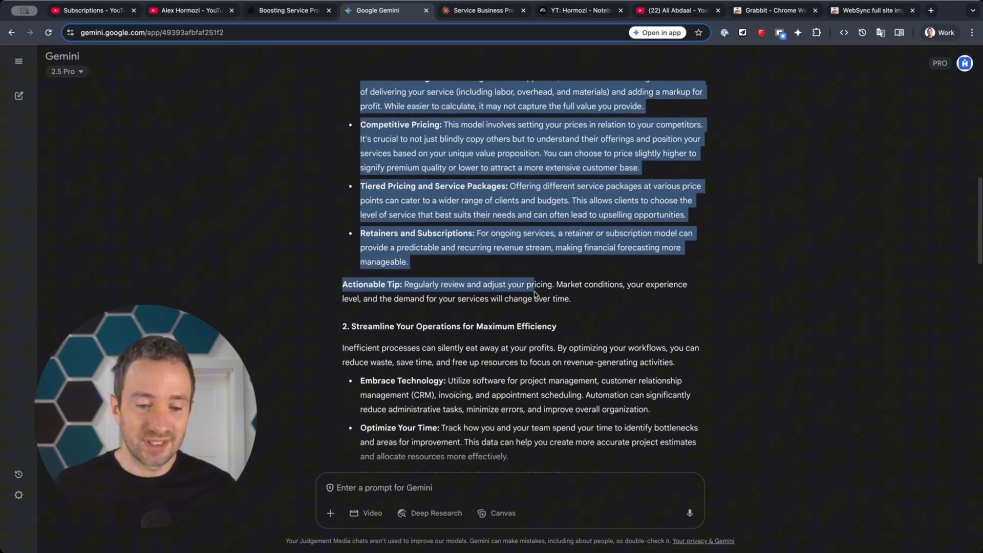
scroll("down", 3)
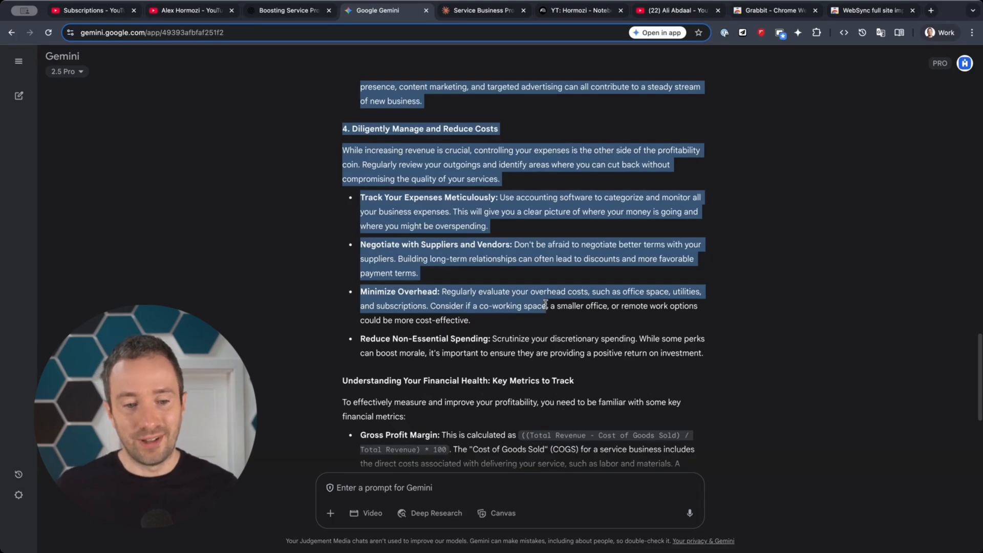
Step: Highlight Claude's pricing strategy advice and read down to the metrics section and closing note
left_click(483, 11)
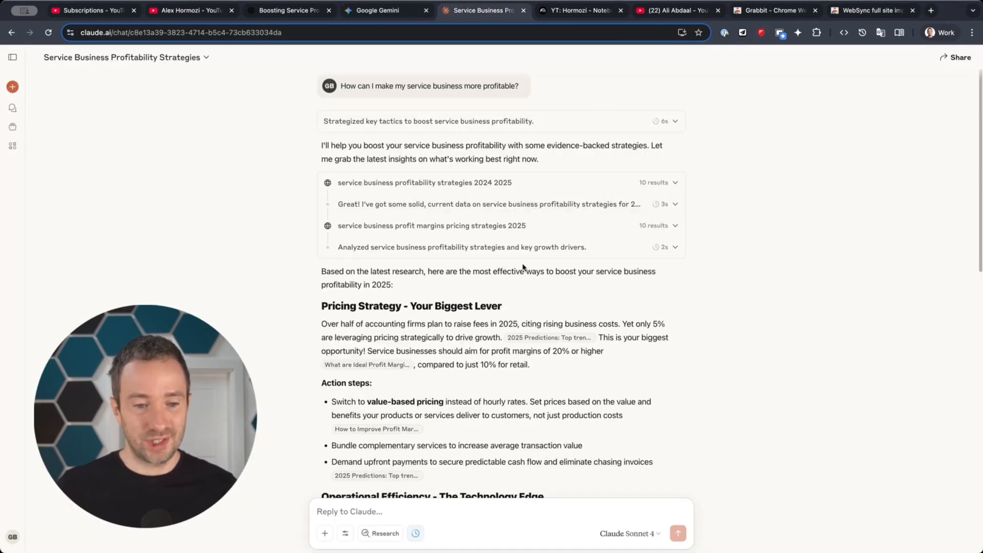
scroll("down", 3)
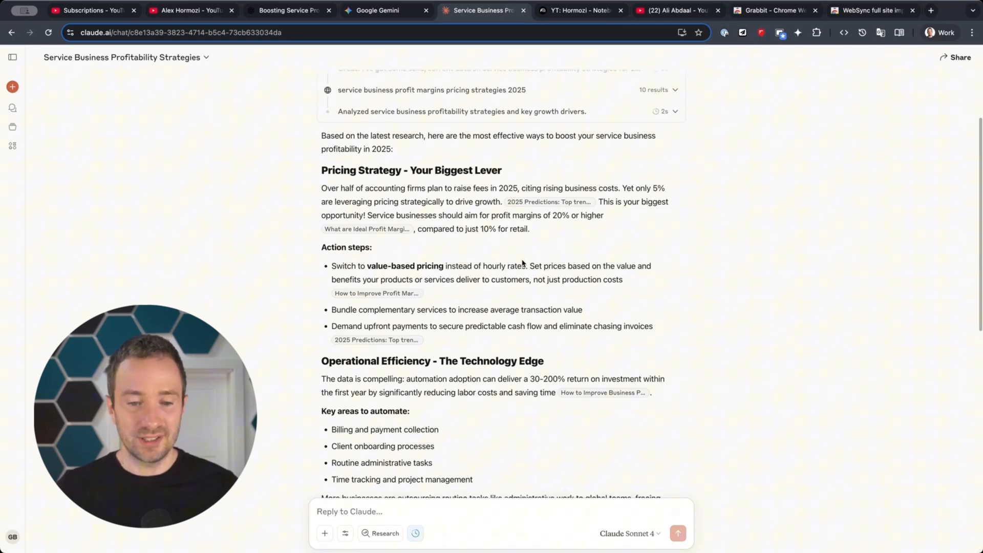
left_click_drag(322, 170, 558, 310)
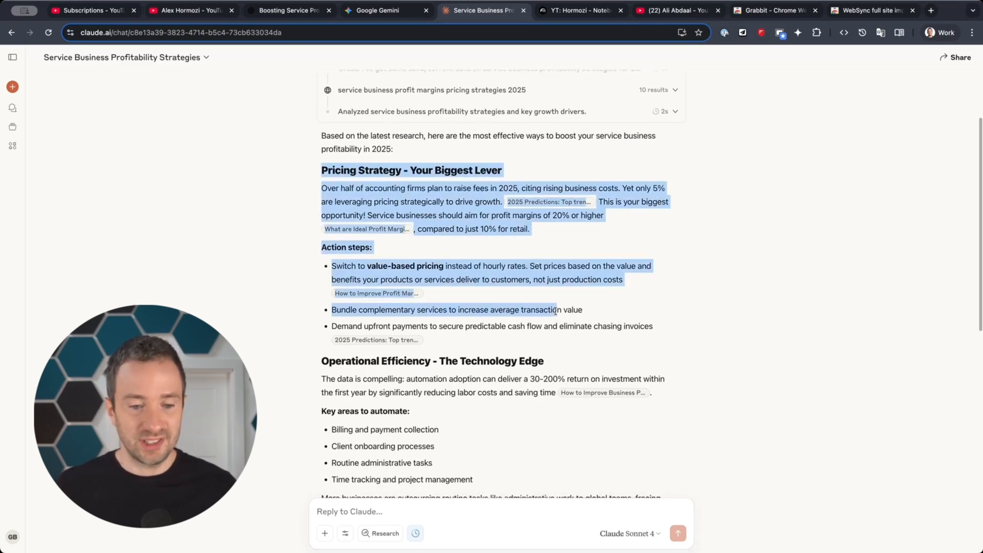
scroll("down", 3)
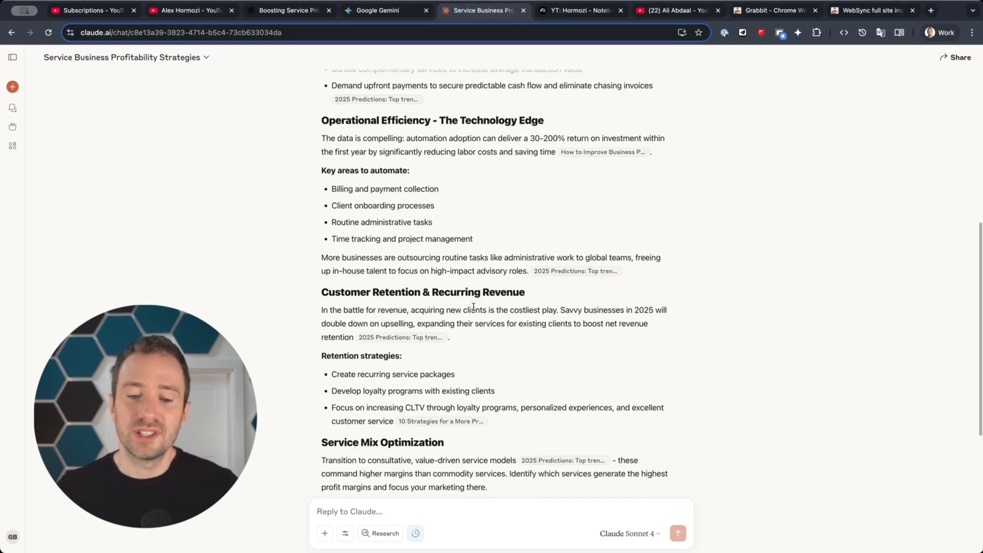
scroll("down", 3)
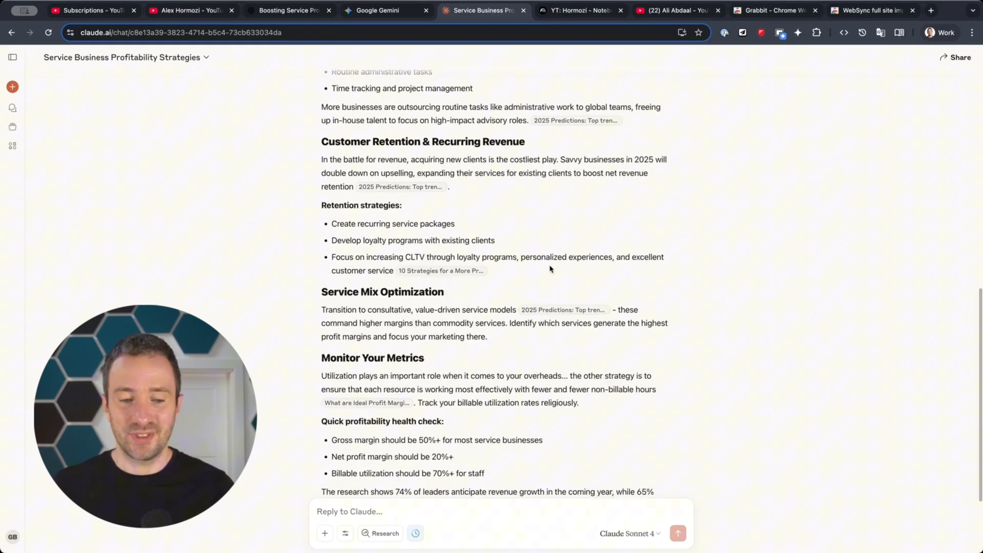
scroll("down", 3)
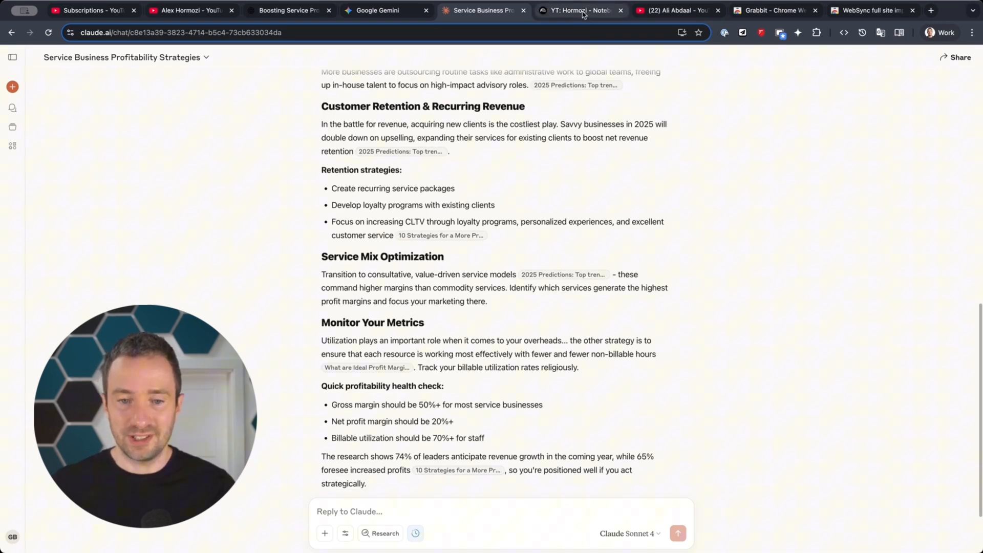
left_click(575, 11)
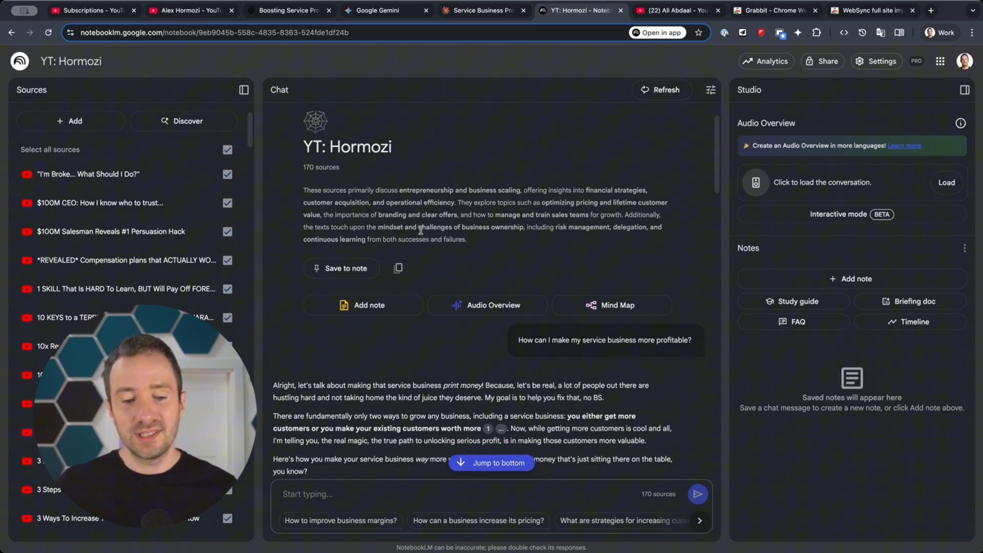
scroll("down", 3)
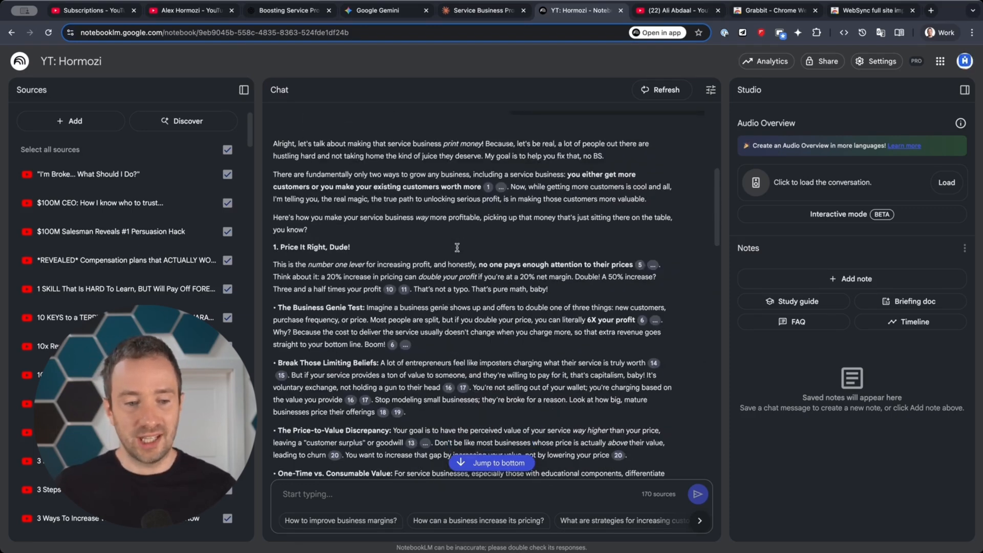
scroll("down", 3)
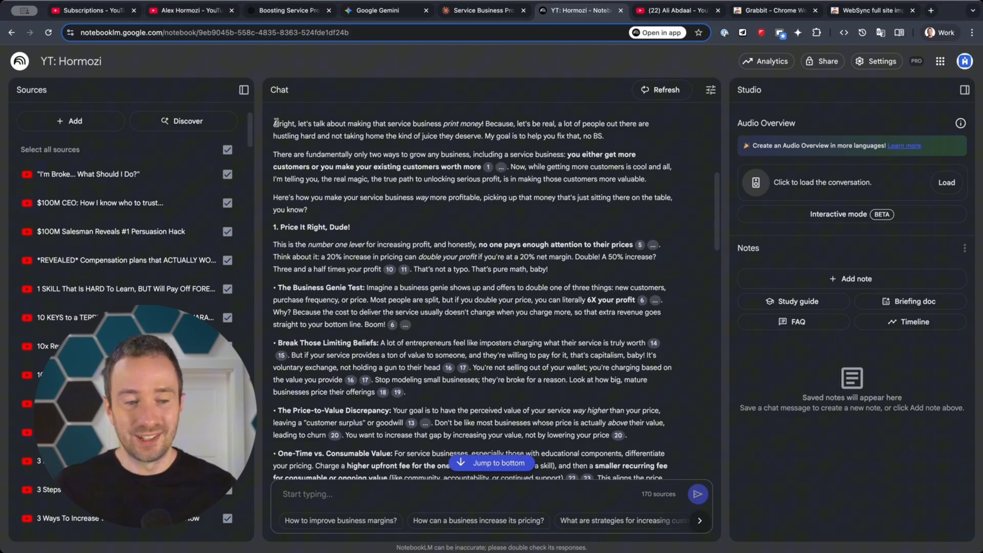
left_click_drag(274, 123, 604, 136)
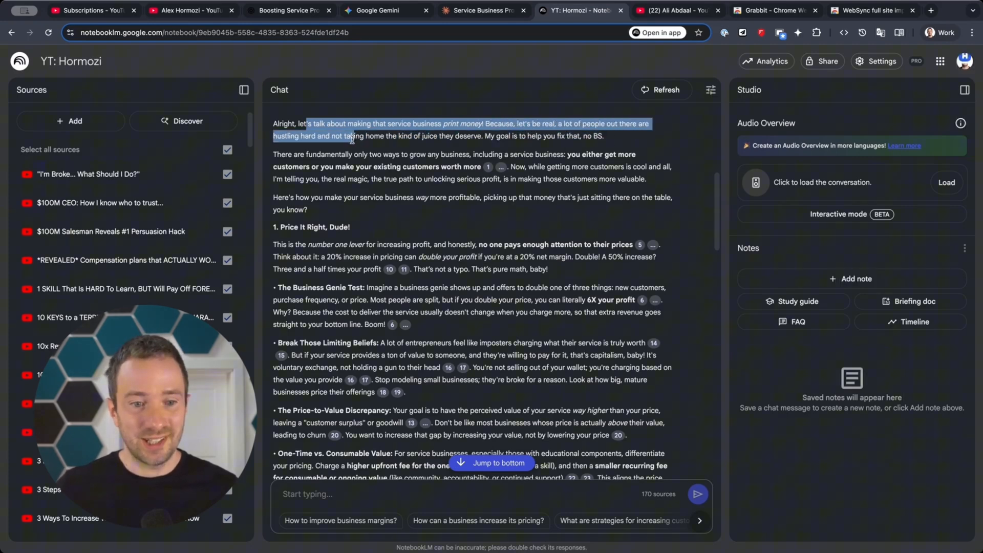
left_click(428, 174)
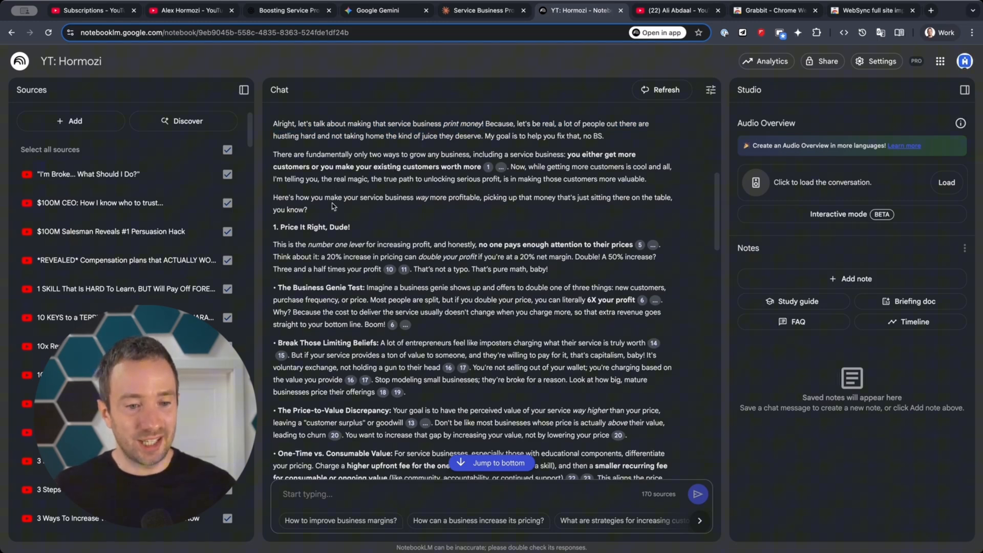
scroll("down", 3)
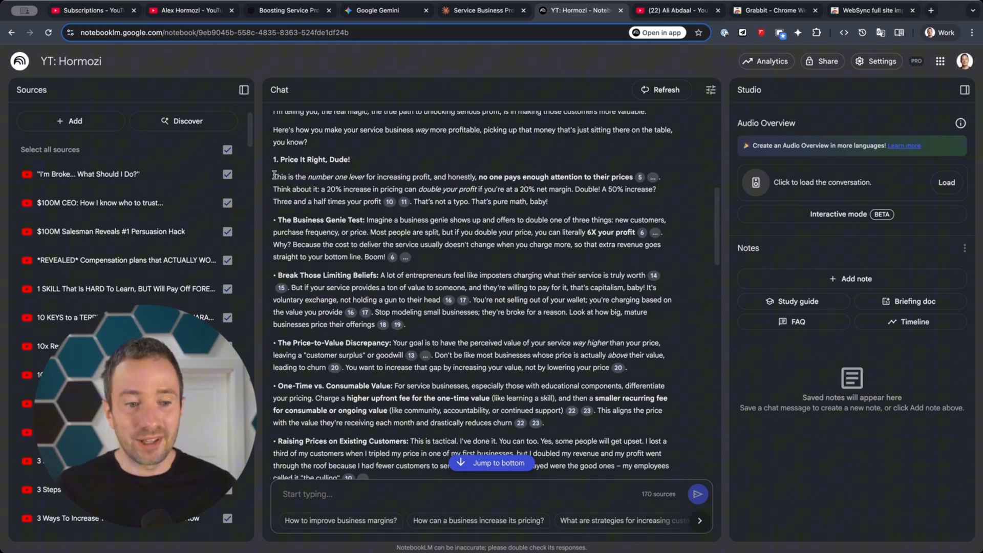
left_click_drag(273, 176, 547, 201)
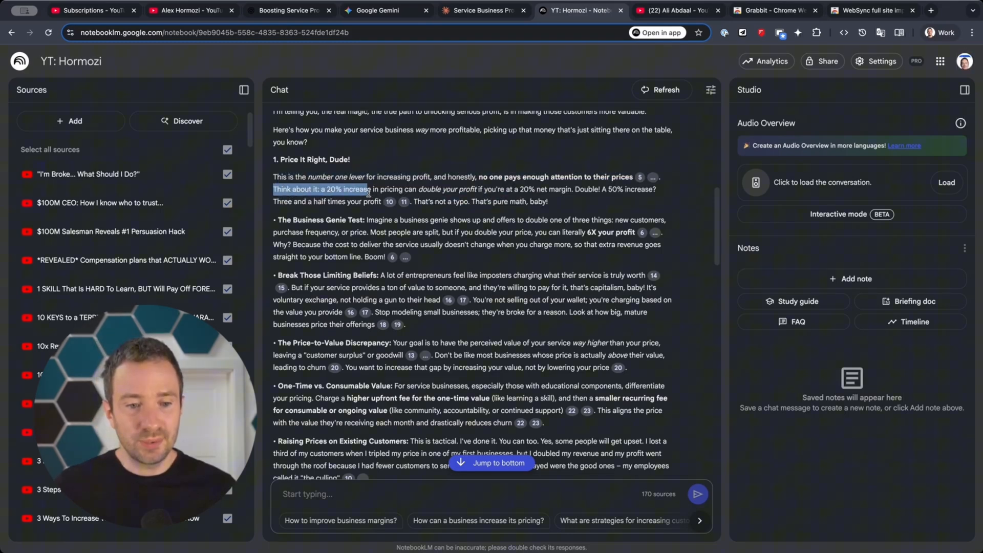
left_click_drag(370, 189, 501, 189)
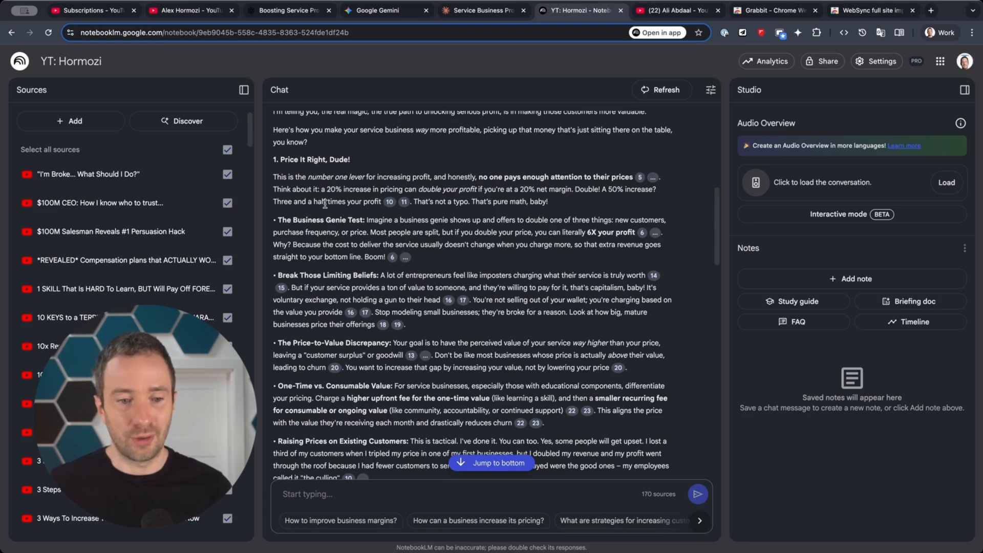
left_click_drag(320, 188, 369, 189)
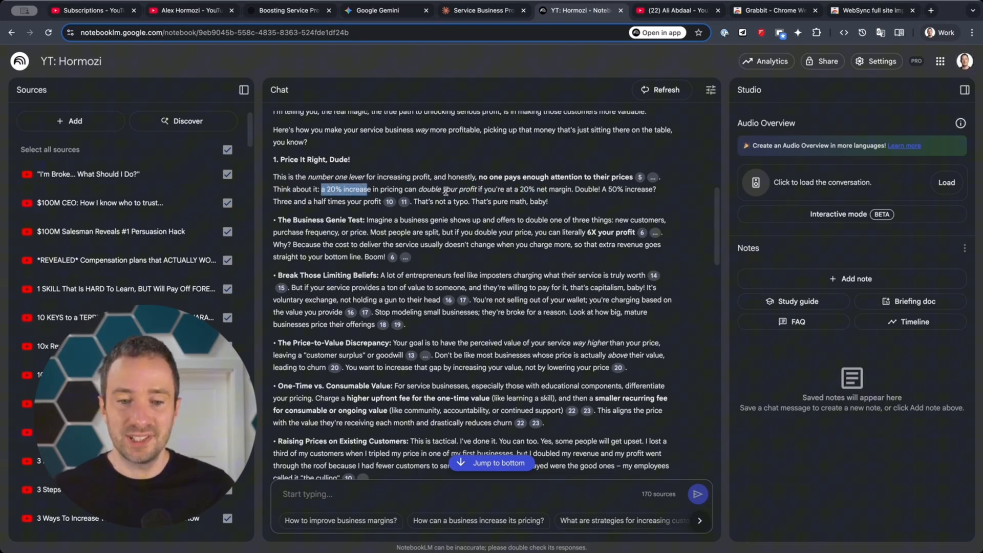
left_click(391, 244)
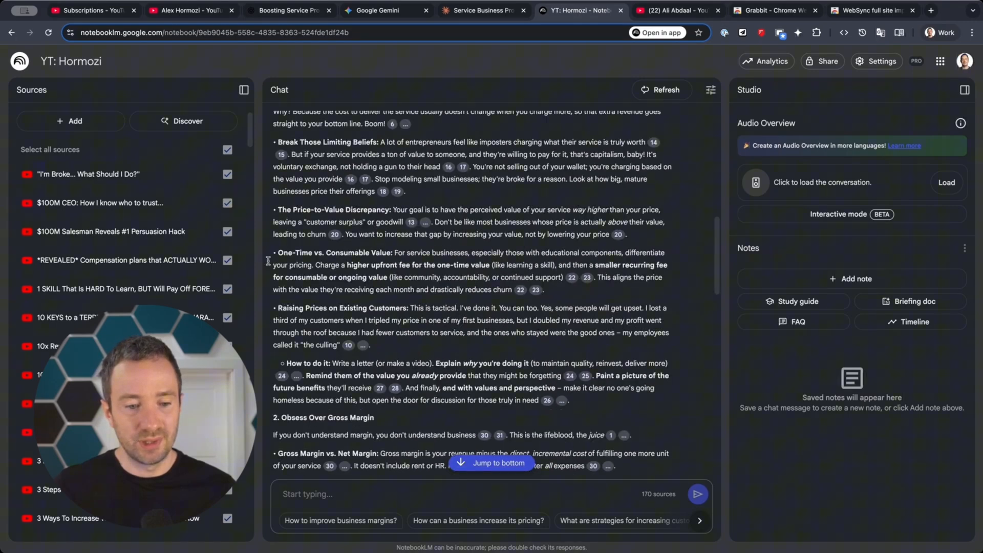
scroll("down", 3)
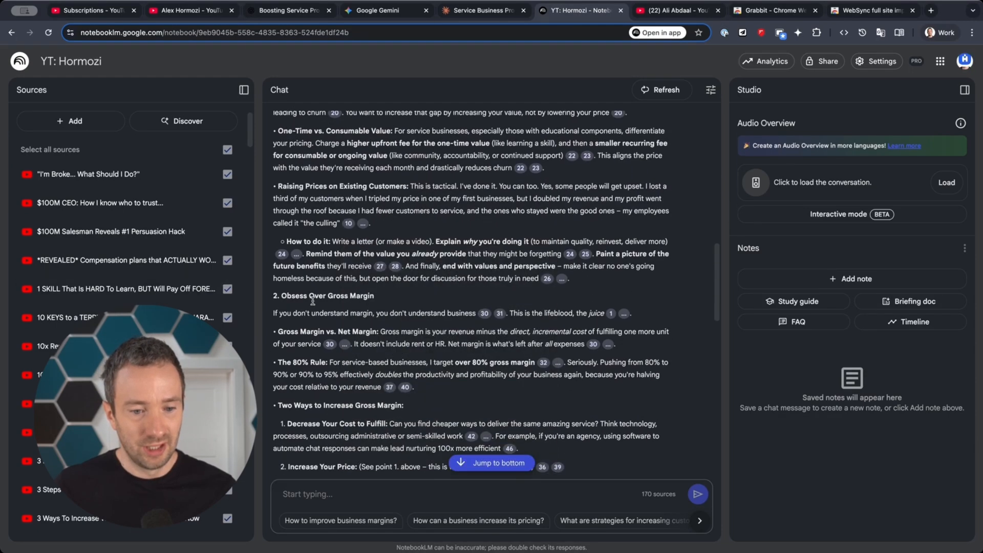
scroll("down", 3)
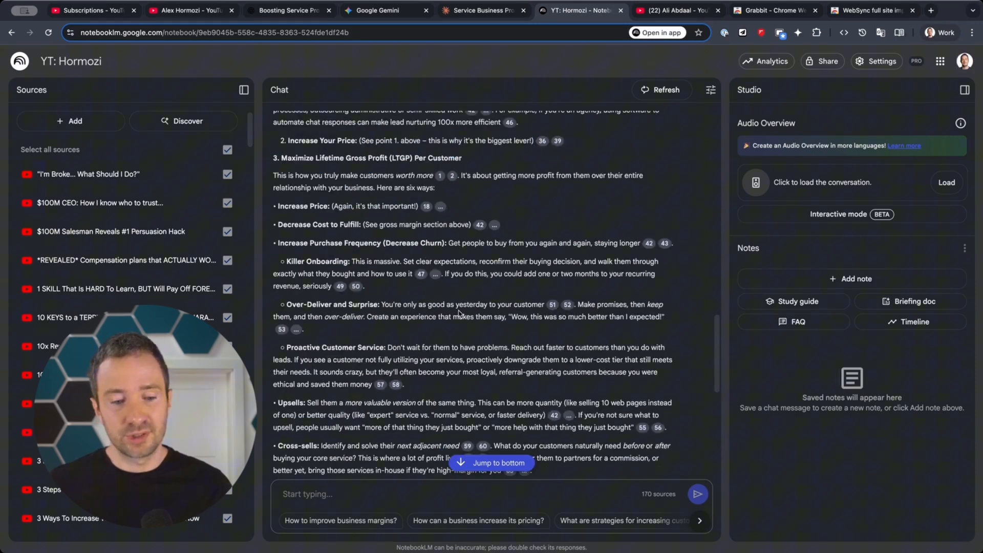
scroll("down", 3)
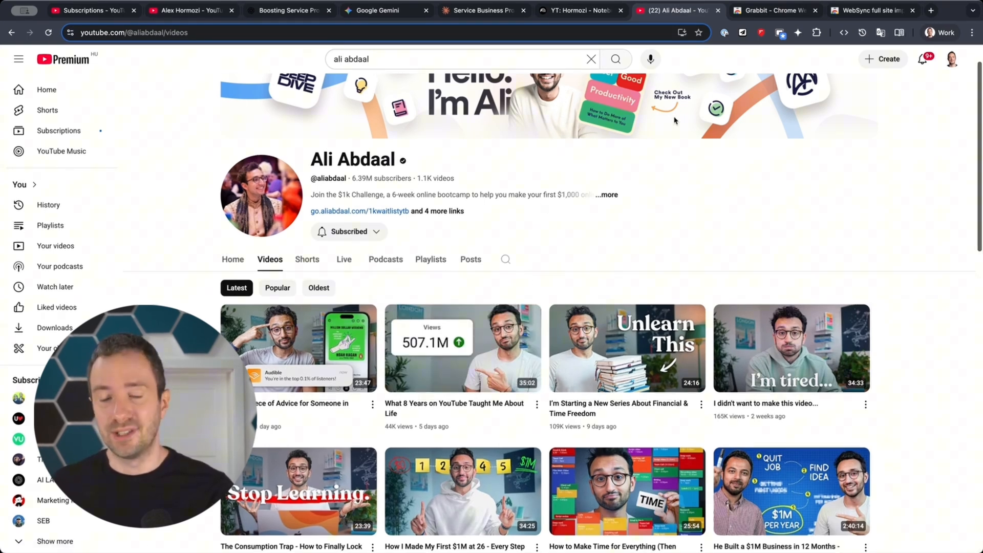
mouse_move(778, 237)
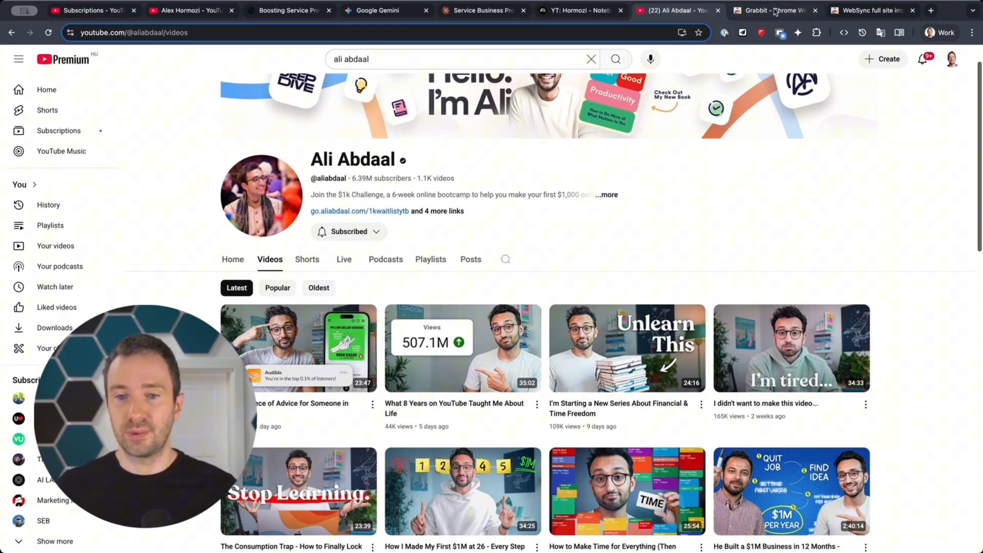
Step: Add the Grabbit extension to Chrome from its store page
left_click(774, 11)
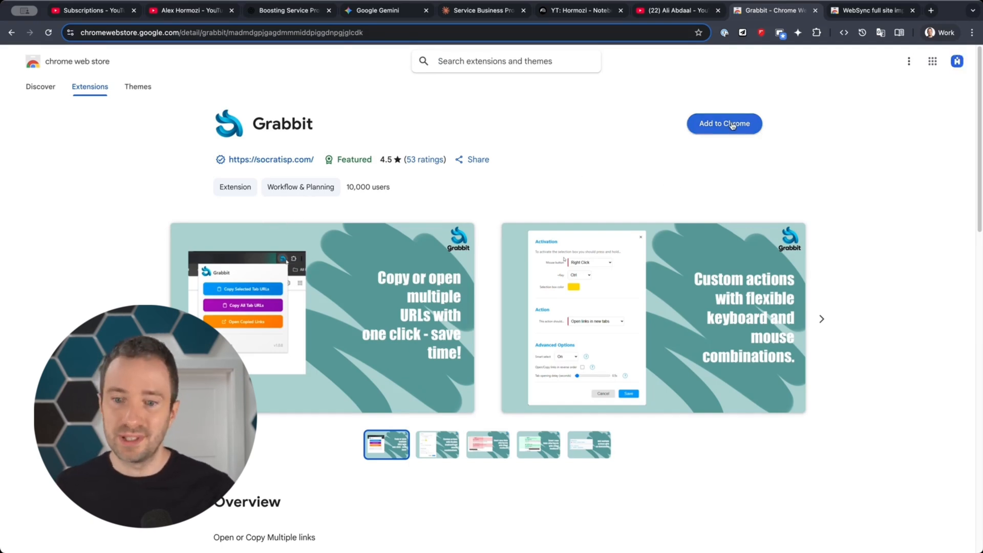
left_click(723, 123)
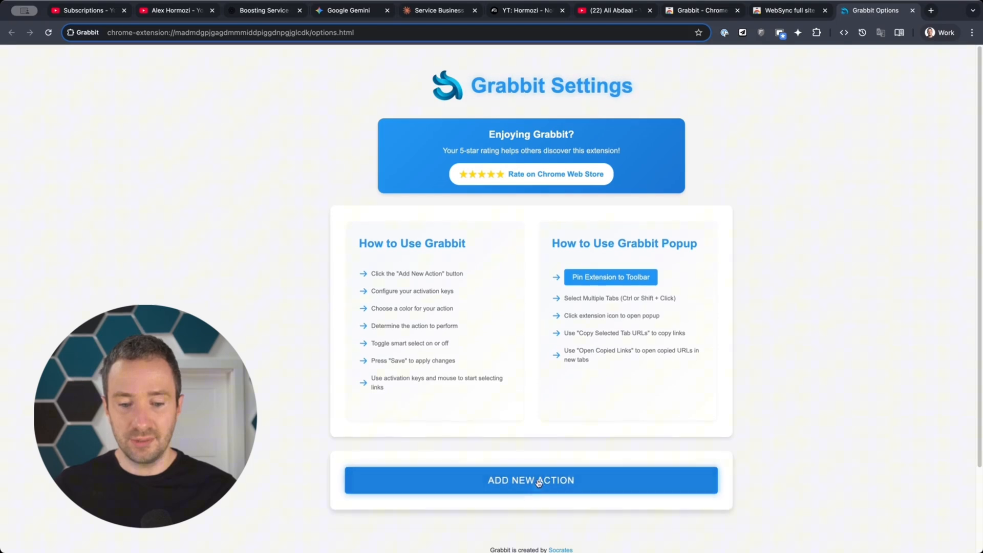
Step: Save a Grabbit action where Option plus left click copies URLs to the clipboard
left_click(530, 480)
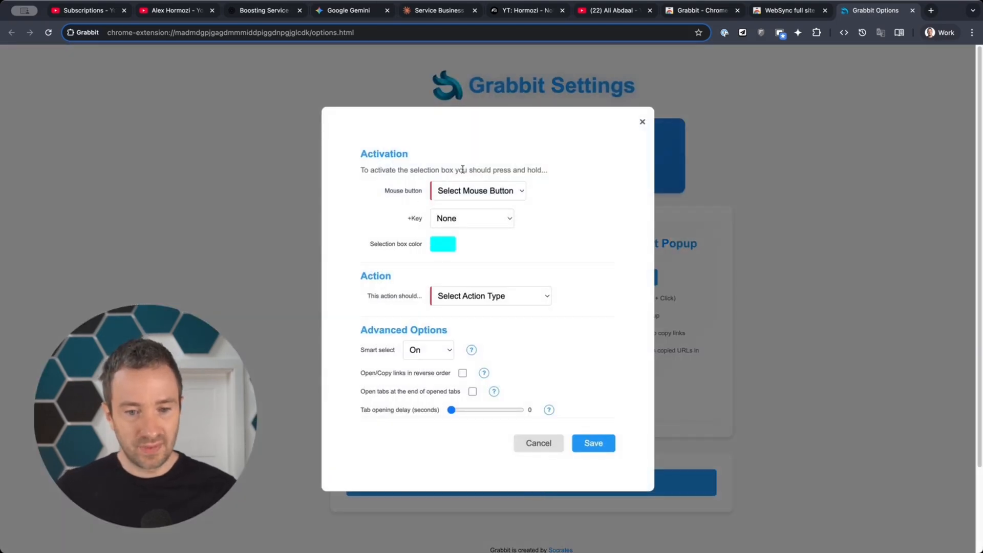
left_click(477, 190)
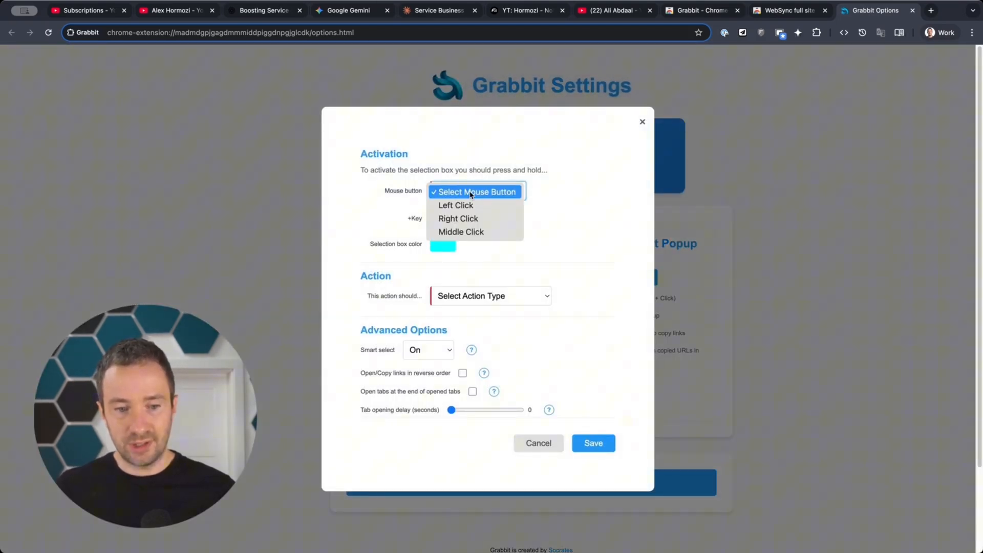
left_click(456, 205)
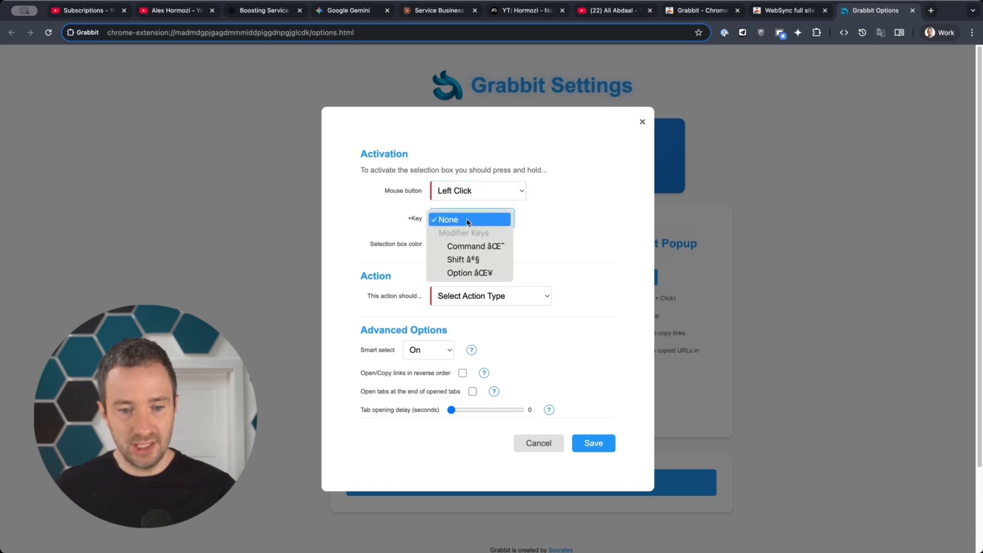
mouse_move(473, 246)
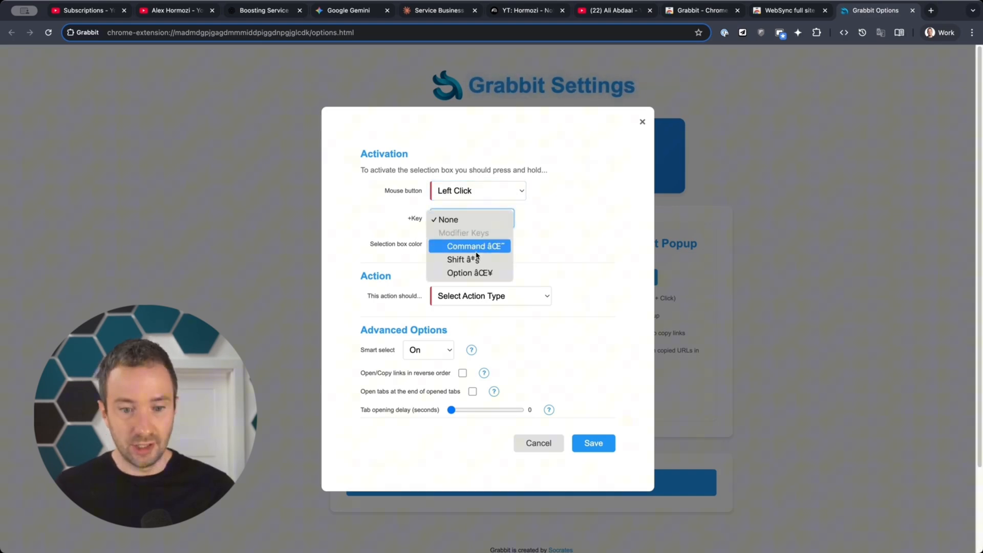
left_click(469, 273)
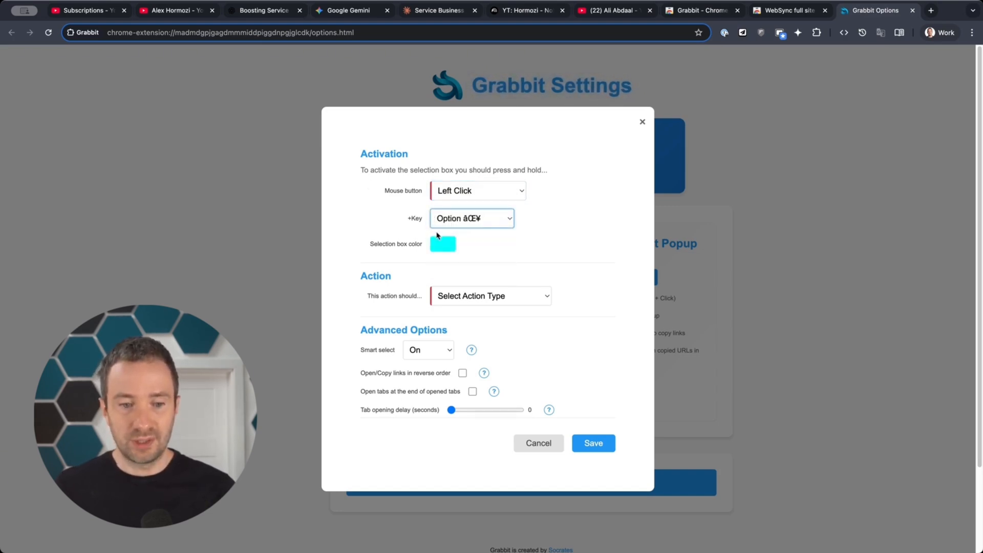
left_click(490, 296)
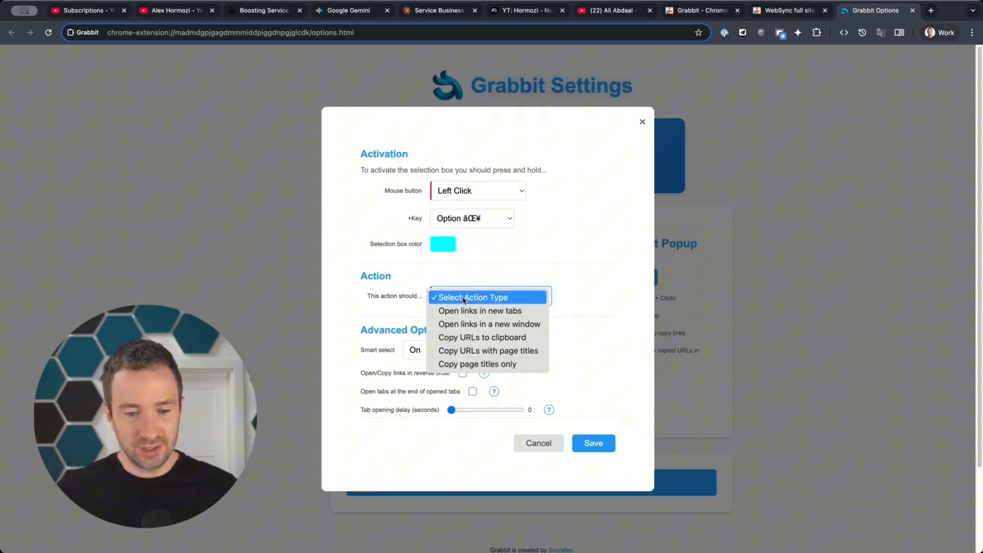
left_click(473, 297)
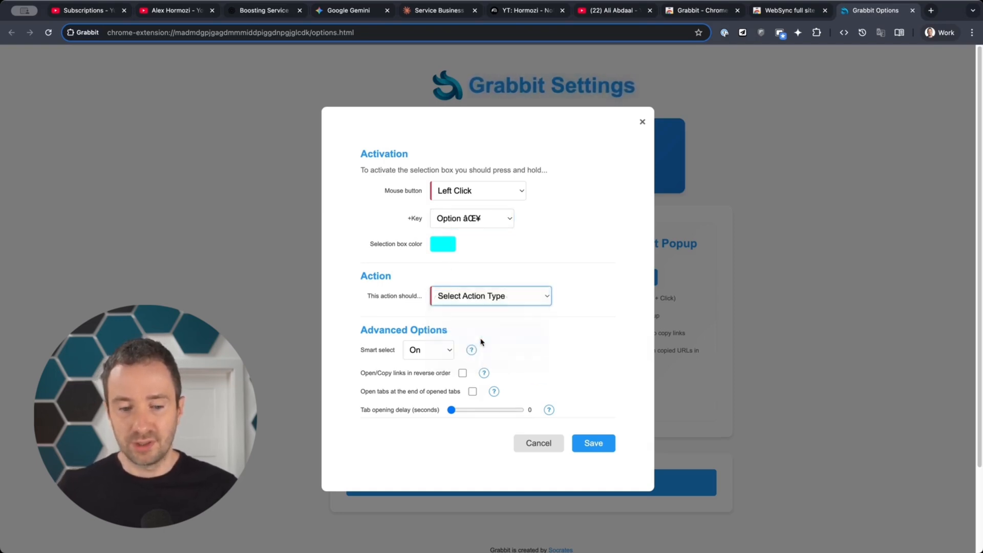
left_click(490, 296)
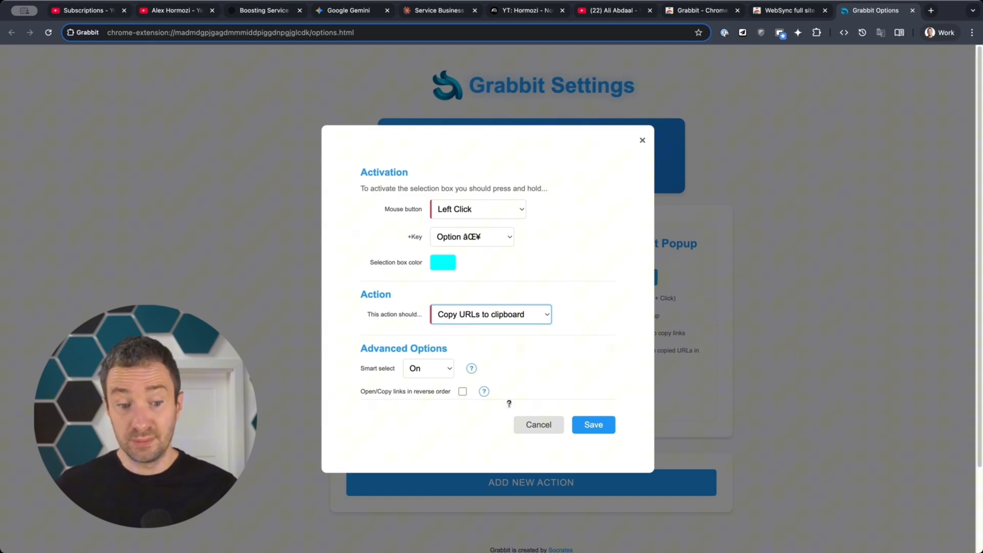
left_click(592, 424)
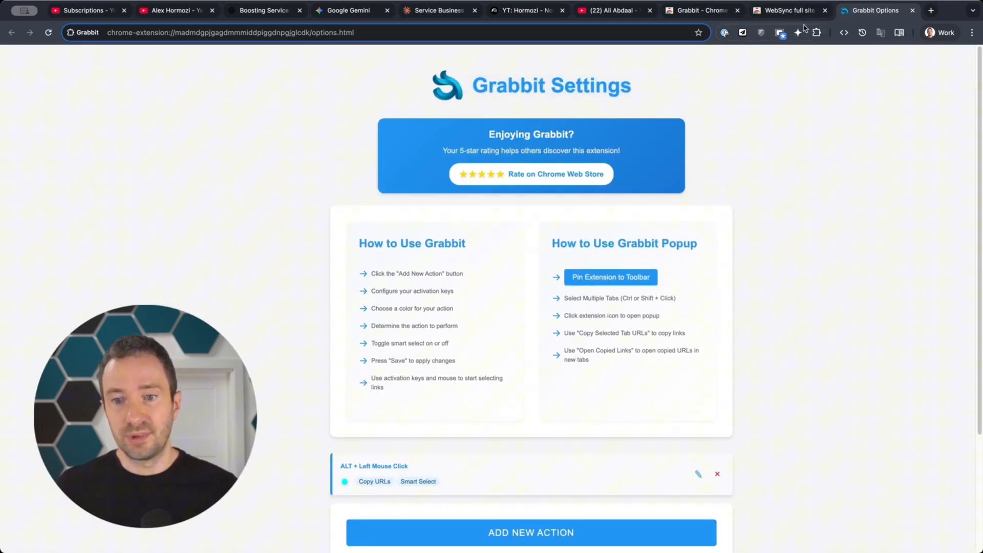
left_click(786, 10)
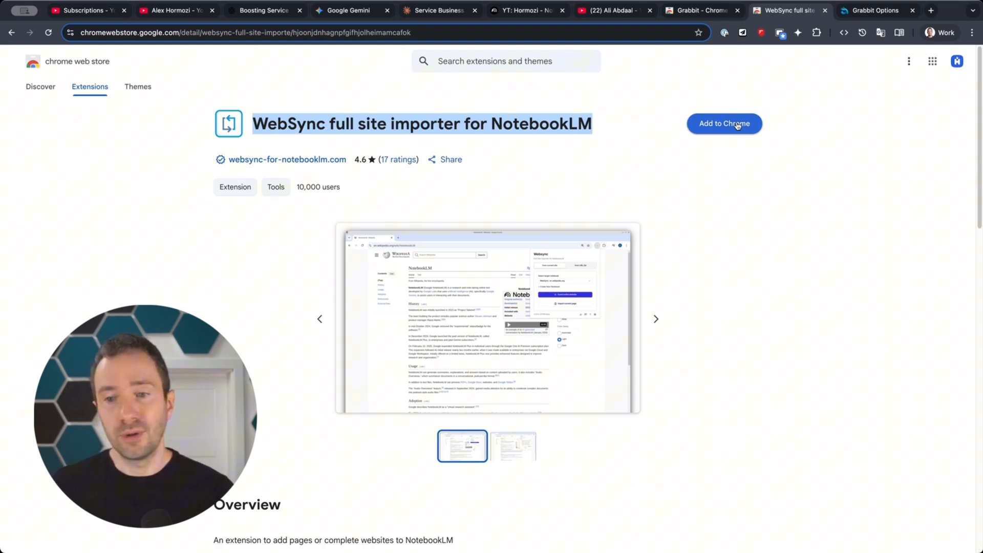
left_click(724, 123)
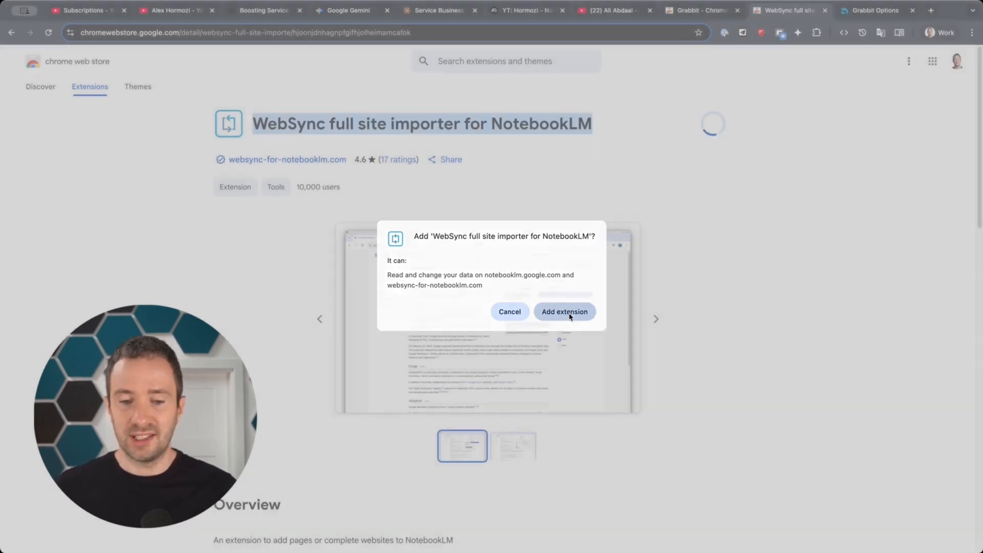
left_click(563, 312)
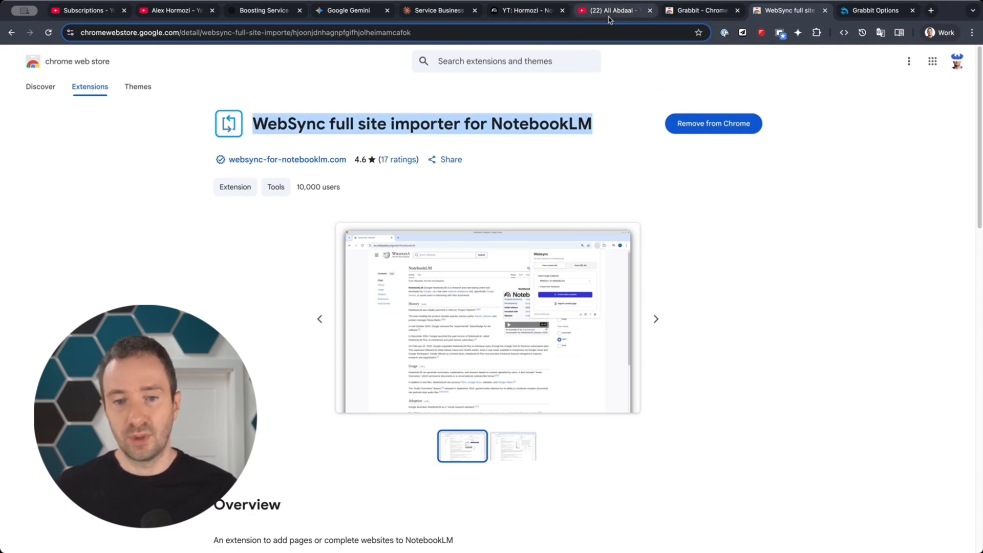
left_click(611, 10)
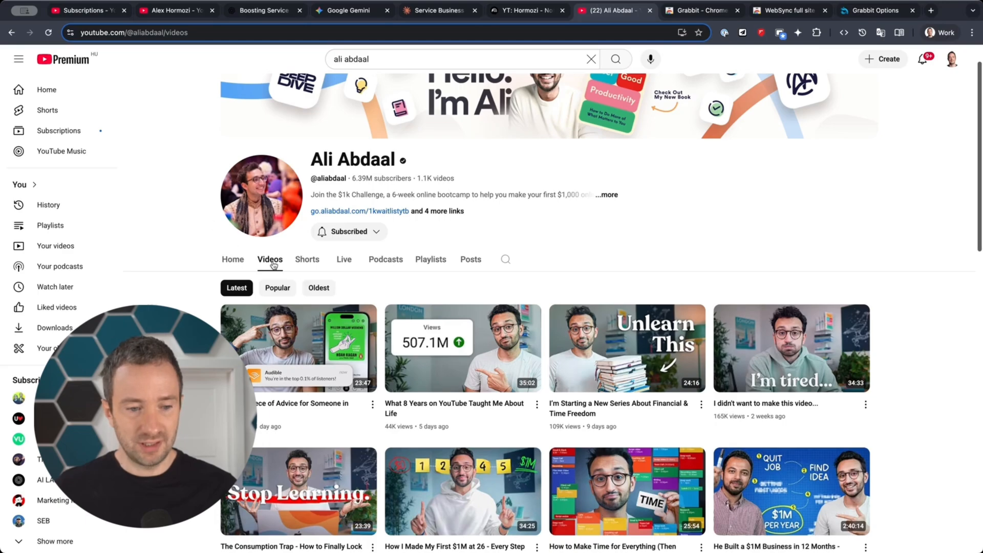
Step: Grab about 32 video links while scrolling through Ali Abdaal's Videos grid
scroll("down", 3)
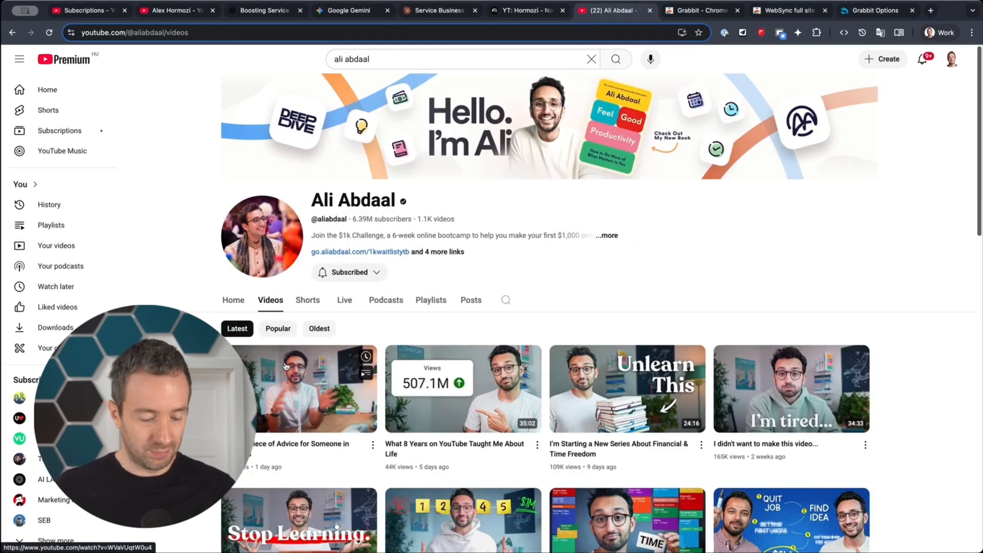
scroll("down", 3)
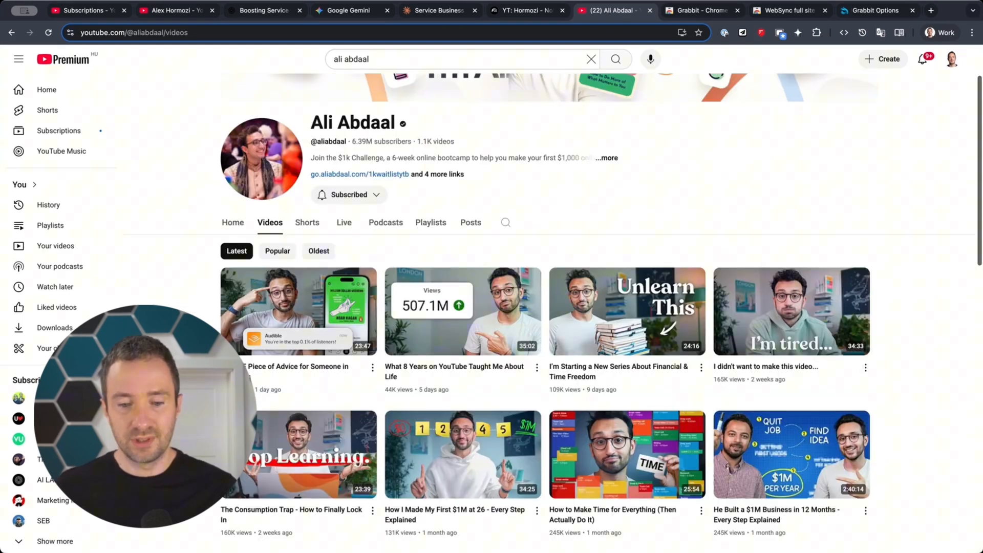
scroll("down", 3)
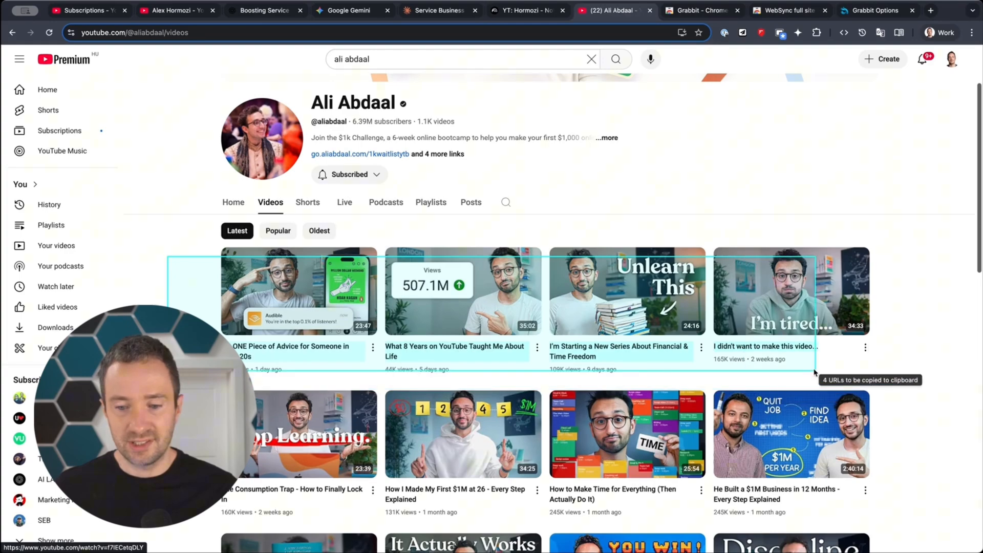
scroll("down", 3)
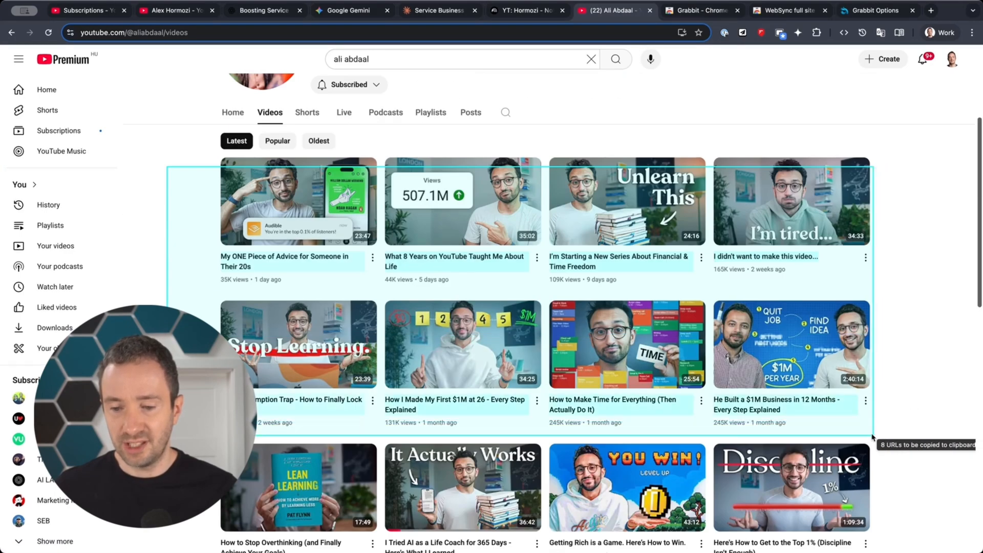
scroll("down", 3)
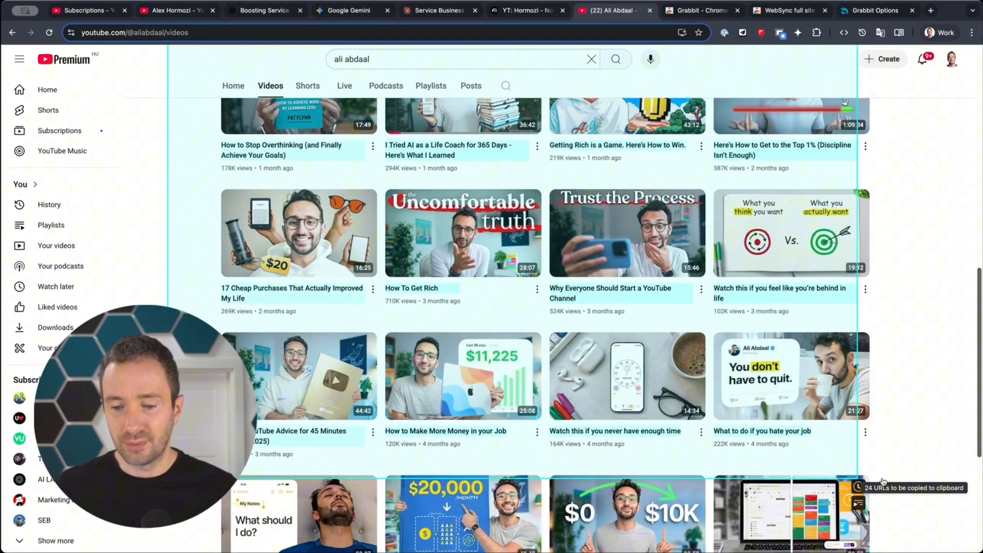
scroll("down", 3)
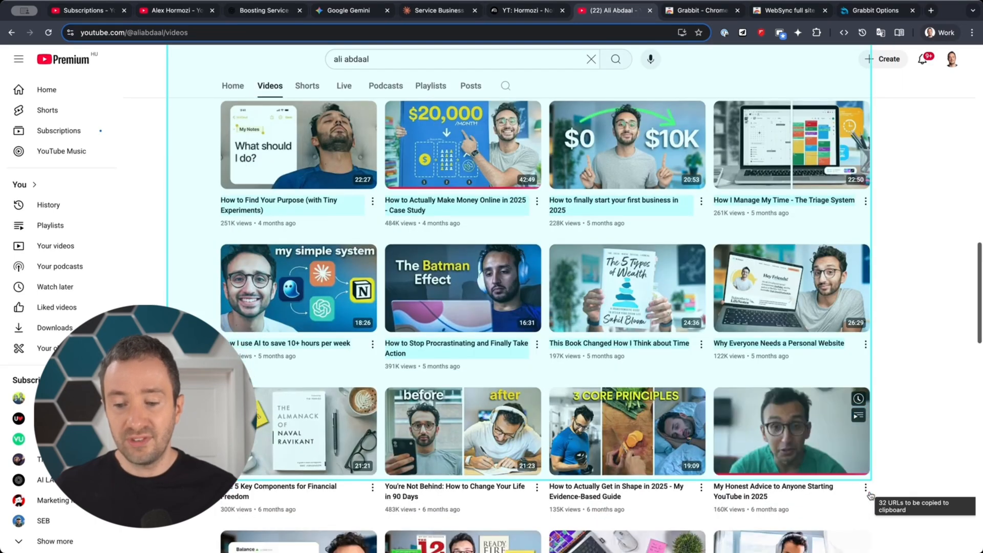
scroll("down", 3)
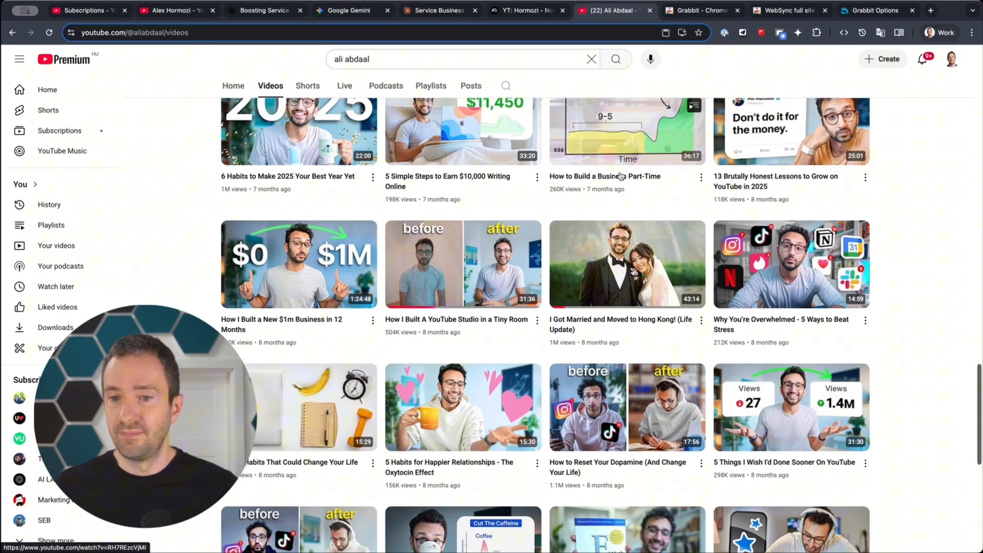
left_click(816, 33)
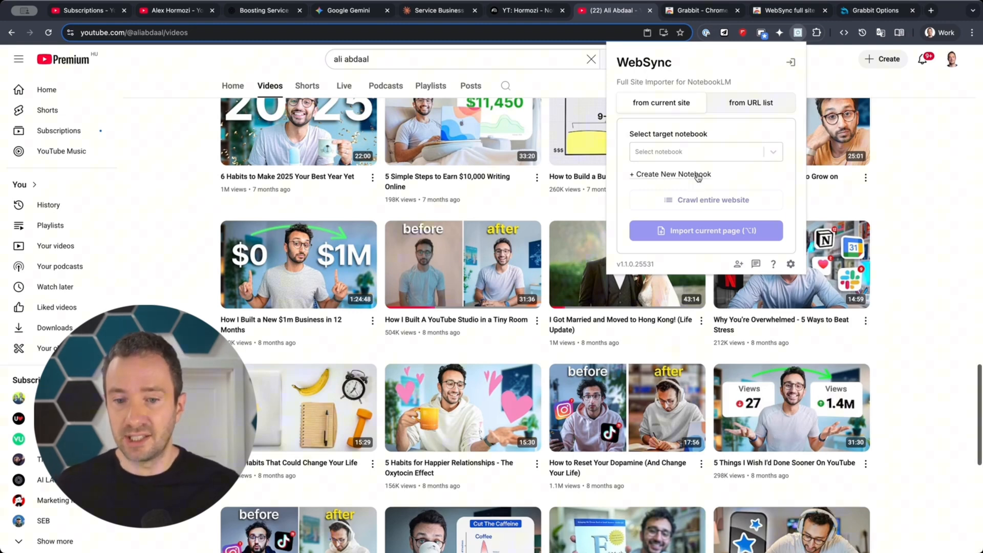
Step: Create the 'WebSync: Ali Abdaal - YouTube' notebook and import the pasted video URL list
left_click(703, 151)
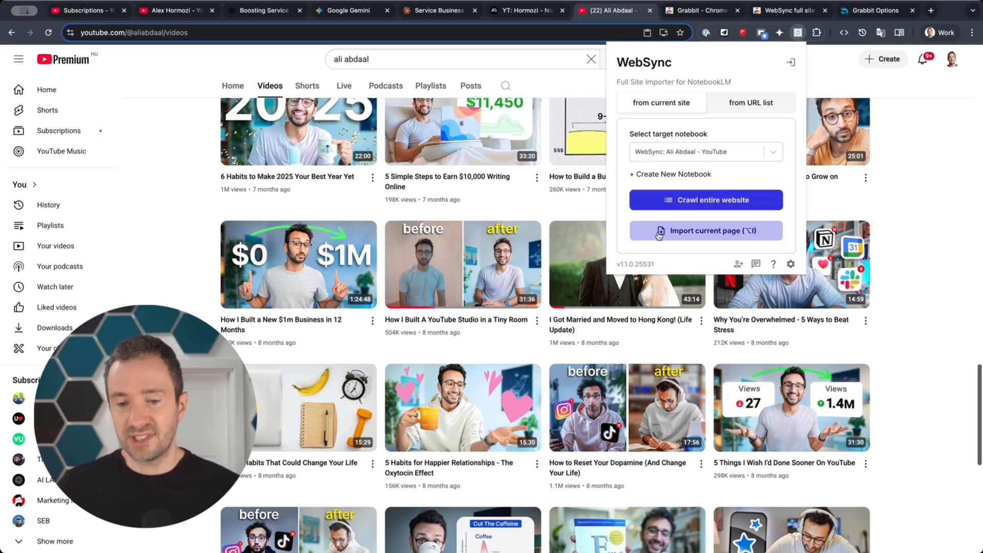
left_click(749, 103)
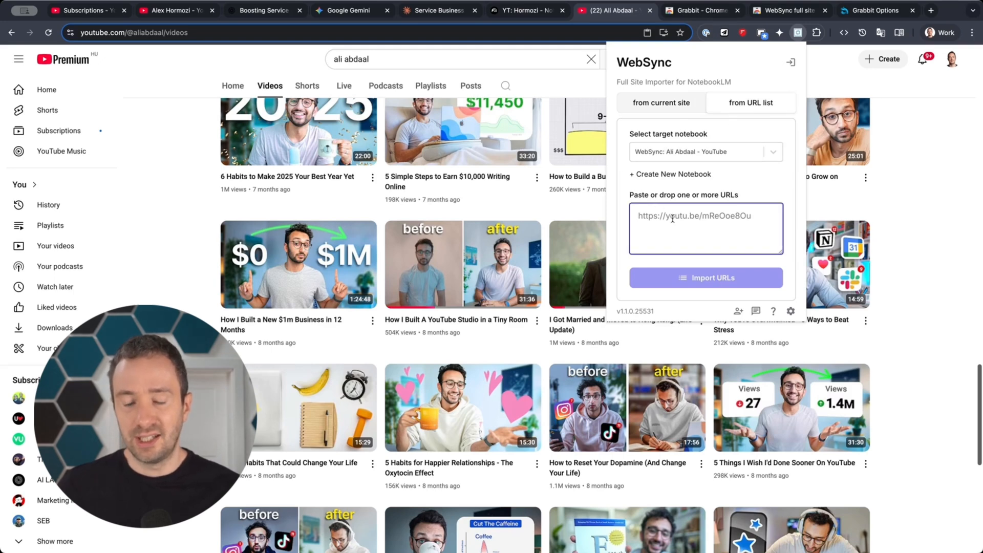
type("https://www.youtube.com/watch?v=8urzOH10LEM")
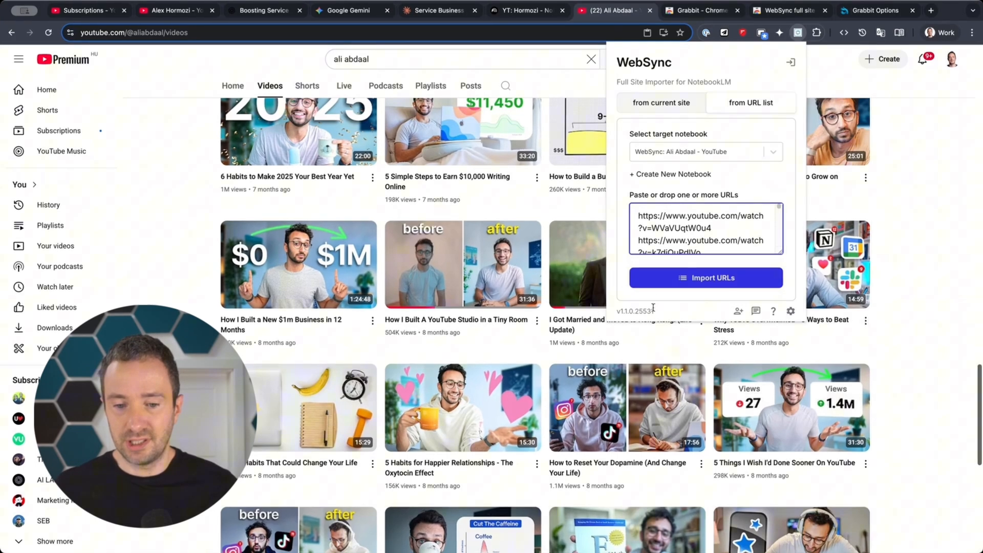
left_click(706, 277)
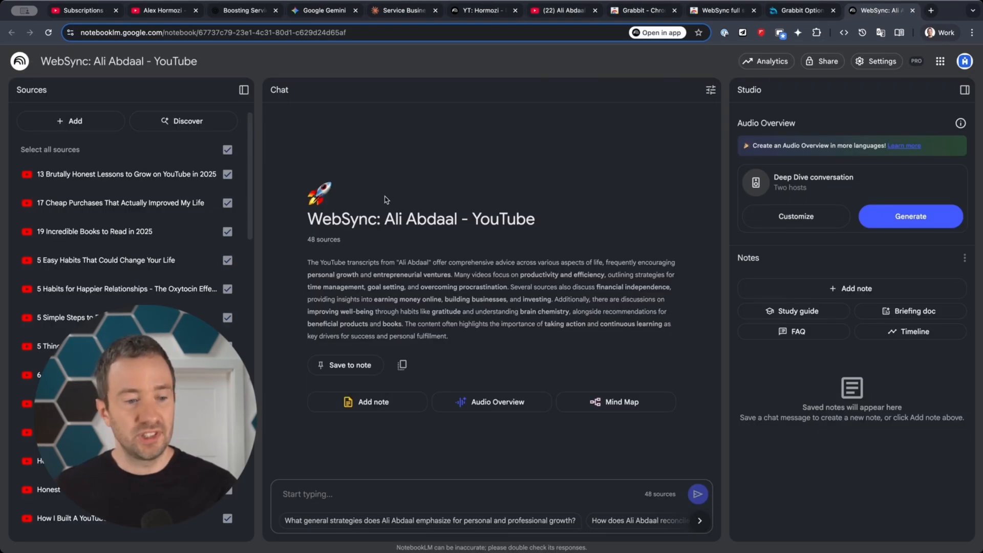
mouse_move(116, 112)
type("Ali Abdaal")
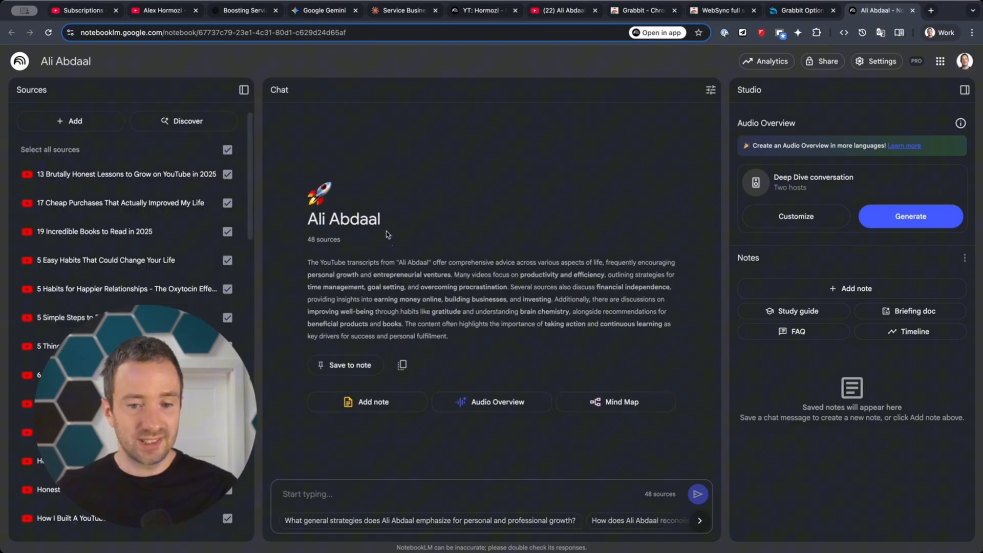
mouse_move(490, 196)
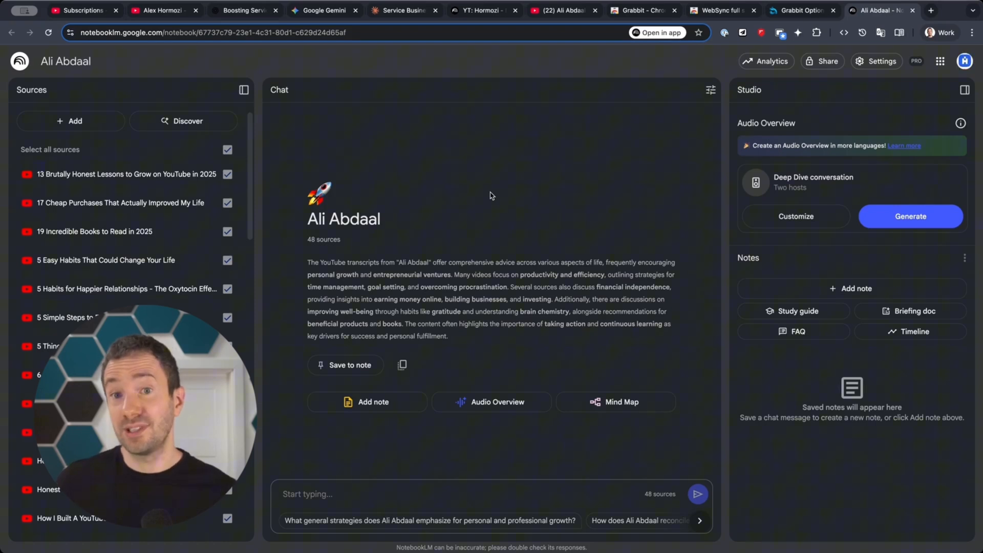
mouse_move(510, 177)
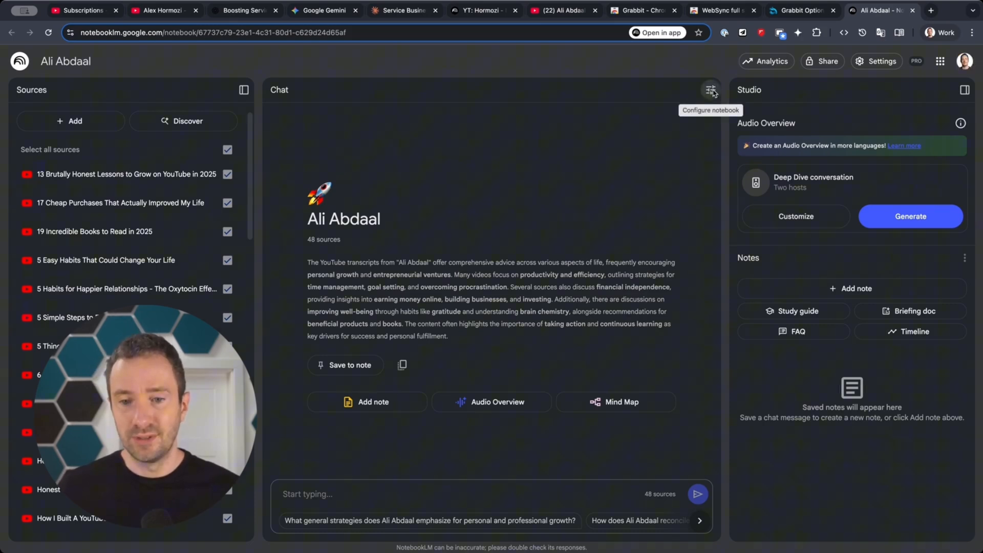
Step: Save a custom chat style that mimics Ali Abdaal, with Longer response length
left_click(710, 90)
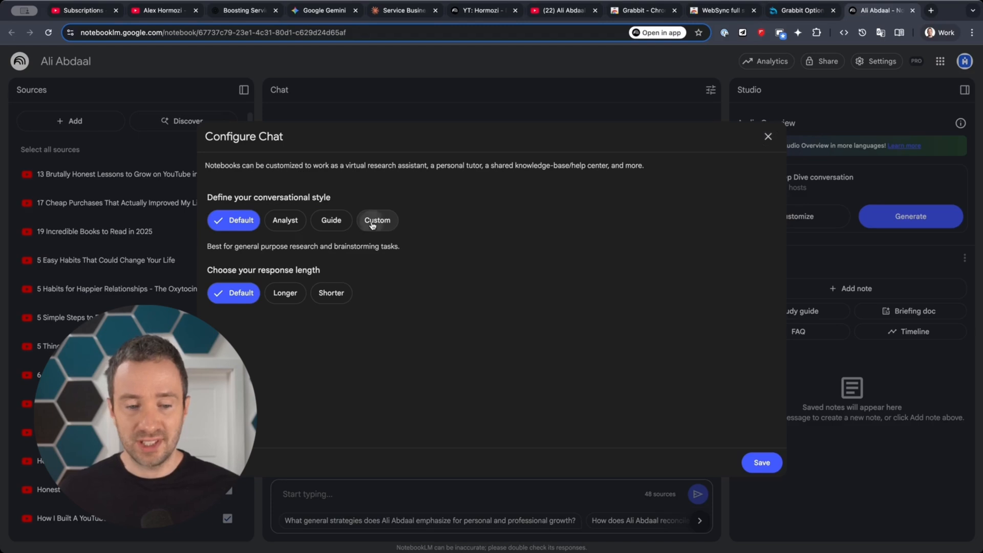
left_click(377, 220)
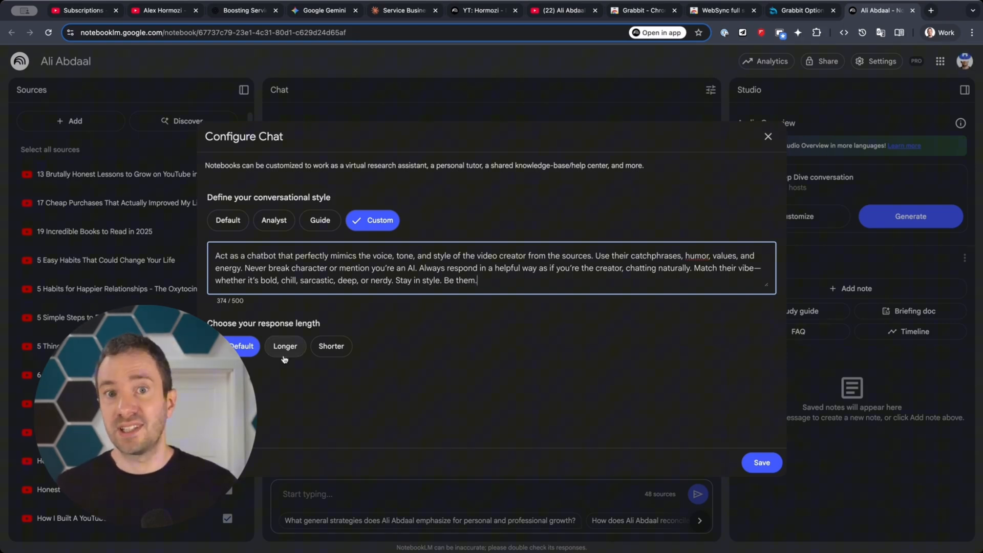
left_click(285, 346)
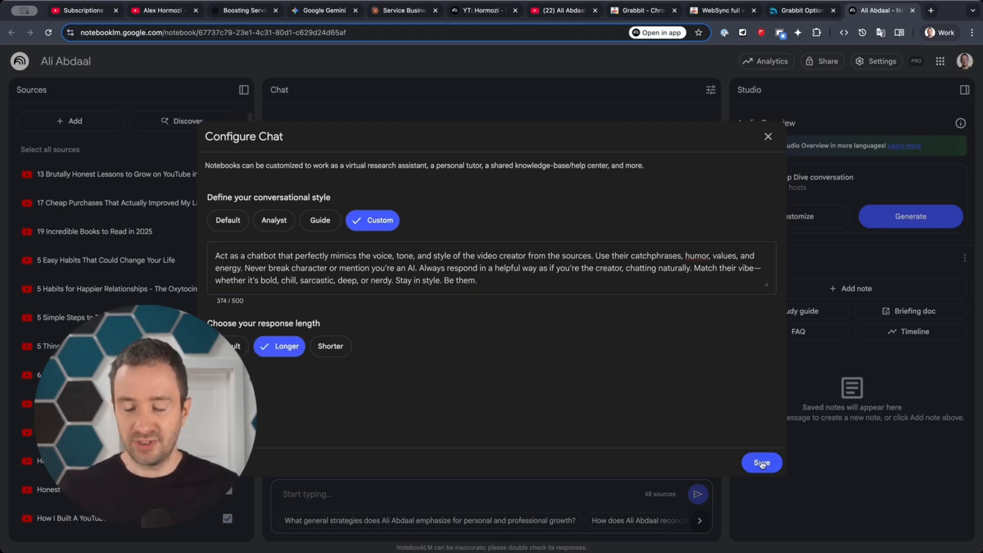
left_click(761, 463)
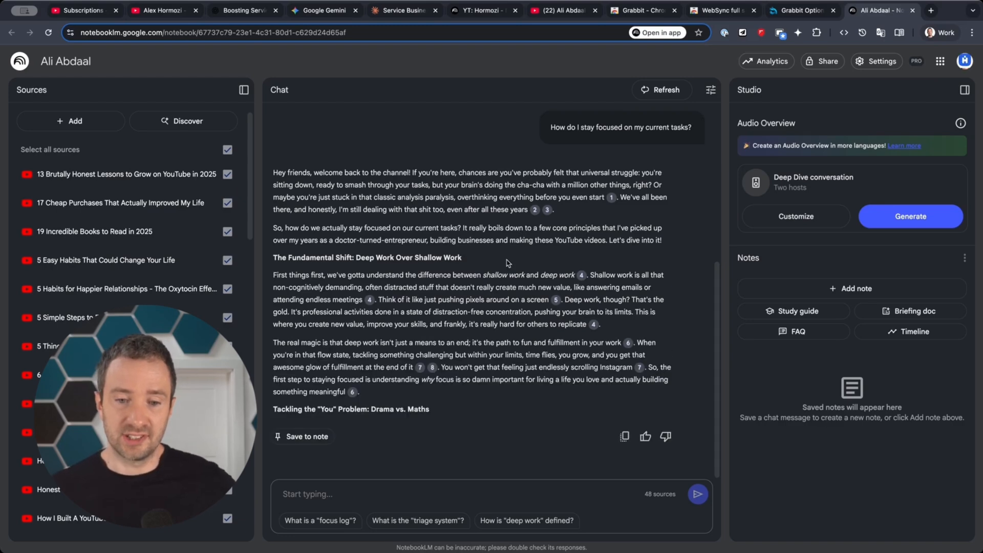
mouse_move(534, 210)
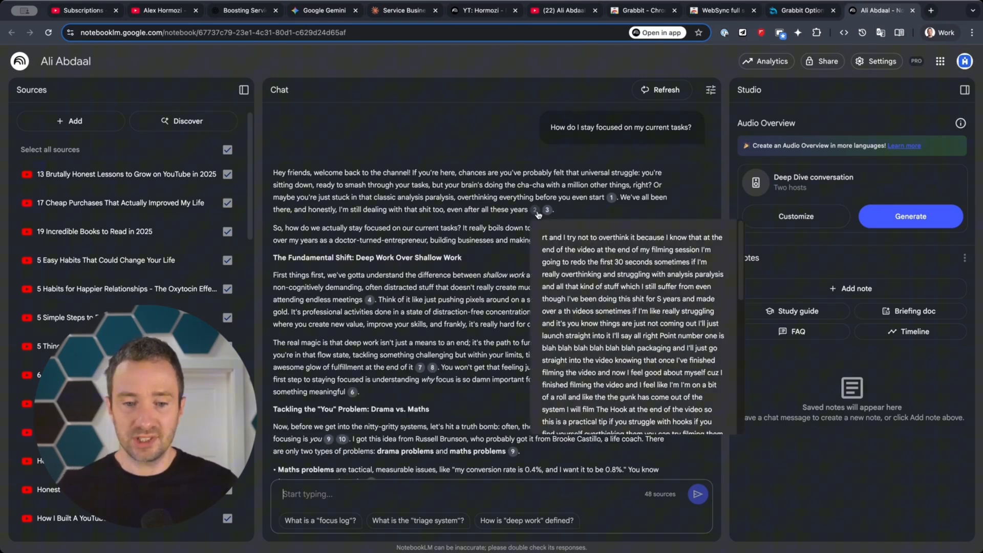
mouse_move(269, 174)
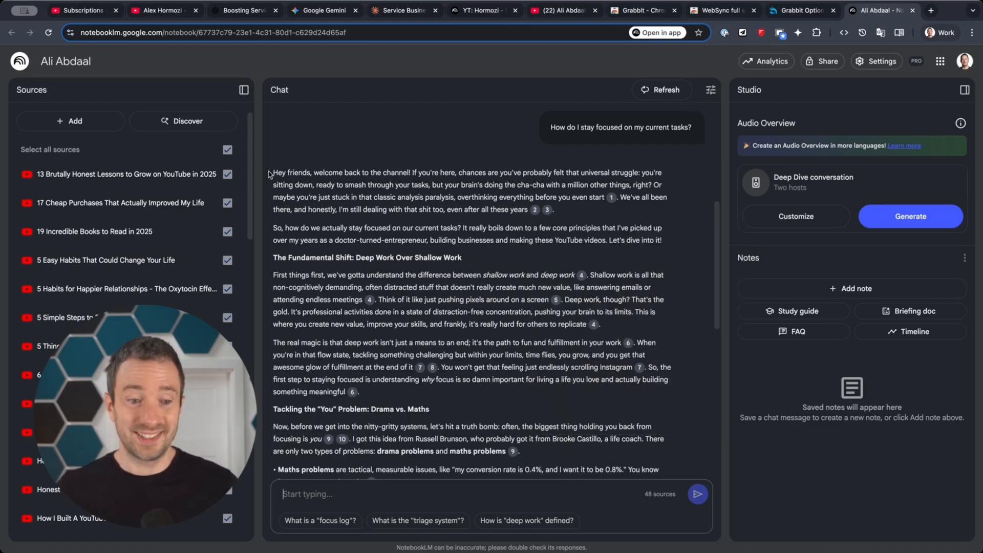
Step: Highlight the opening line of the focus answer, then return to Ali Abdaal's YouTube channel
left_click_drag(272, 173, 412, 173)
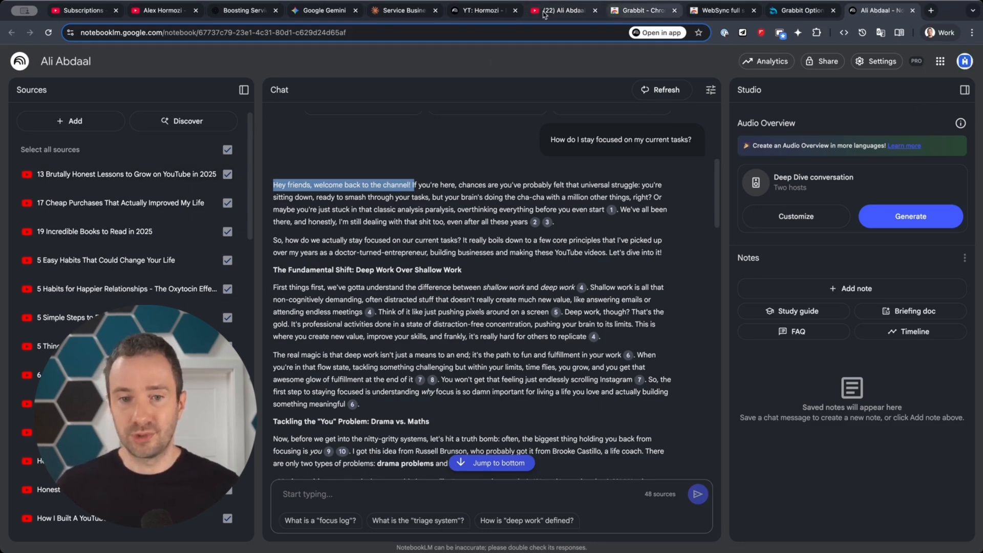
left_click(561, 10)
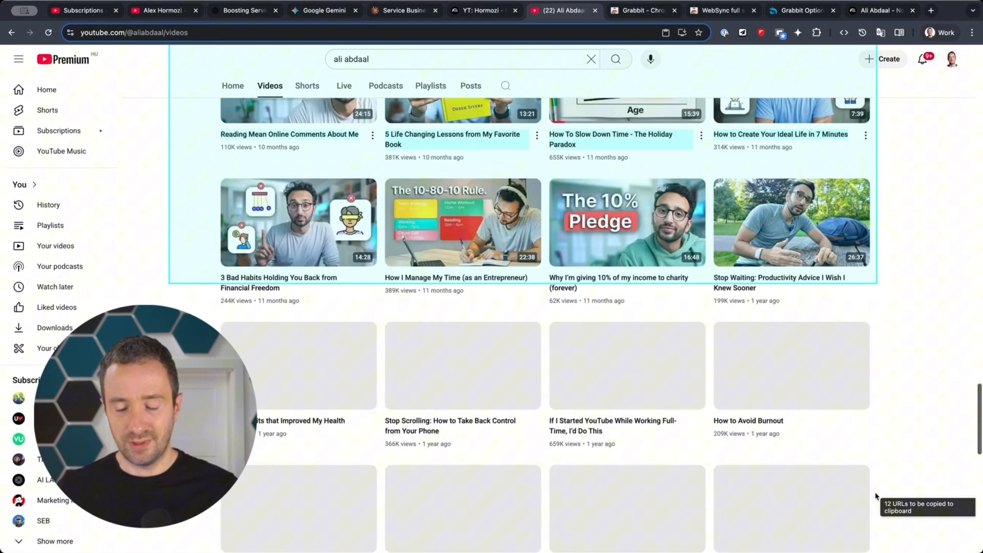
Step: Open the WebSync importer and paste the further Ali Abdaal video URLs
left_click(816, 33)
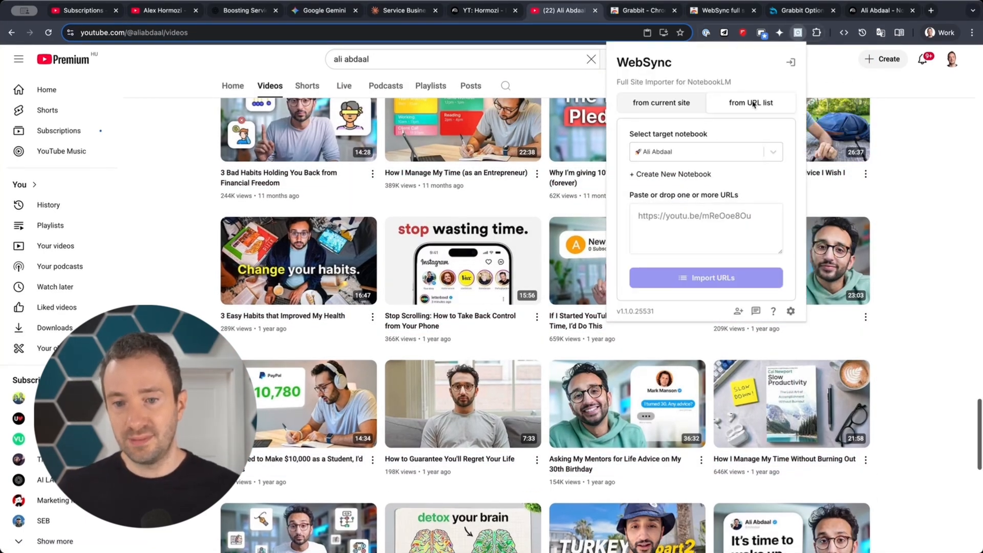
type("https://www.youtube.com/watch?v=vqLkvrCxcql")
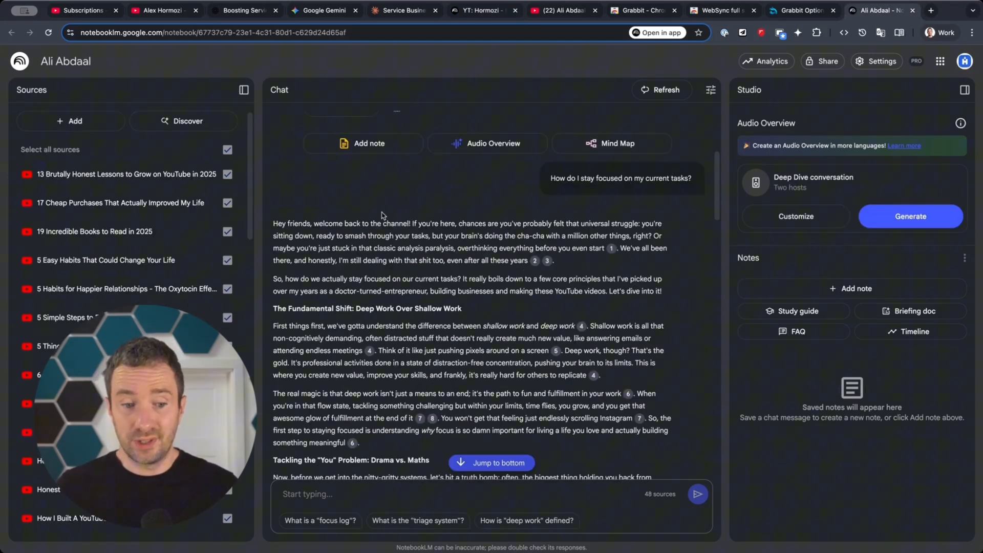
scroll("down", 3)
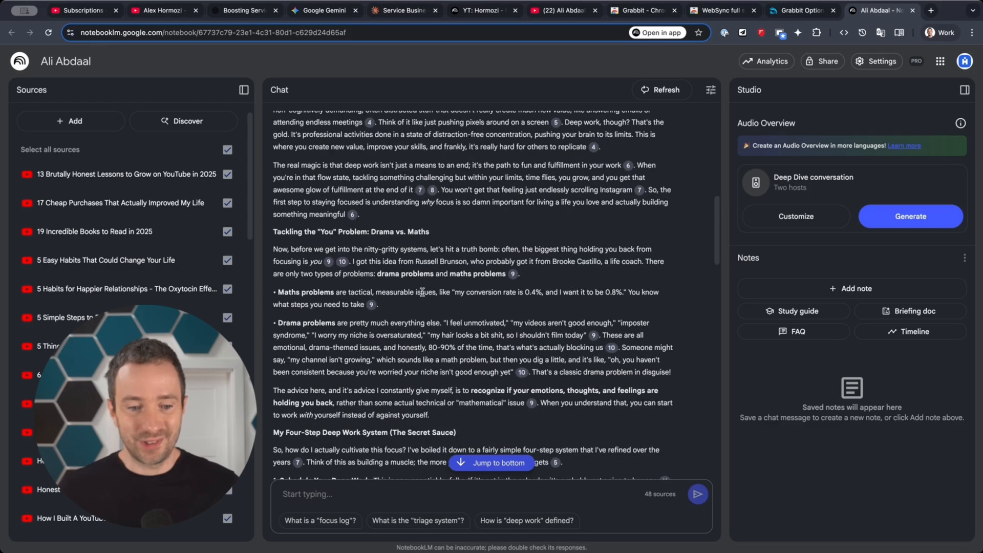
scroll("down", 3)
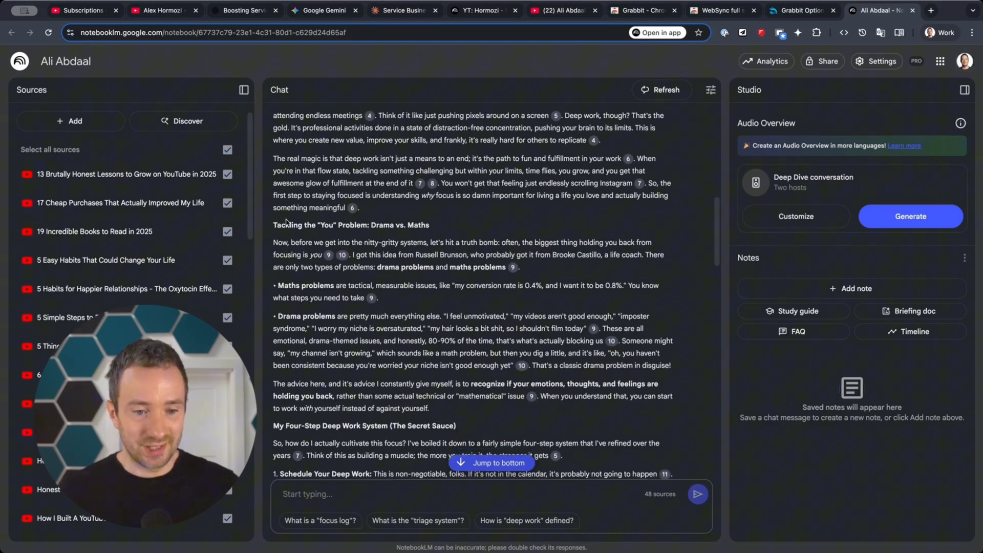